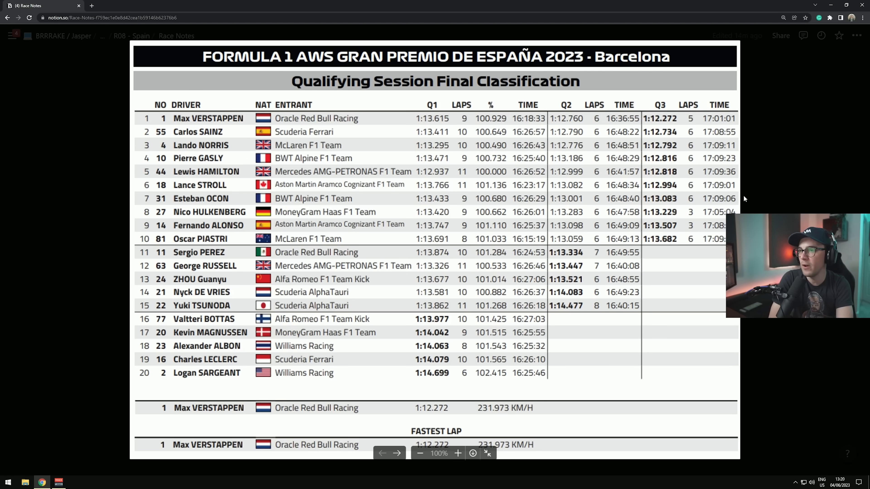
pyautogui.moveTo(676, 124)
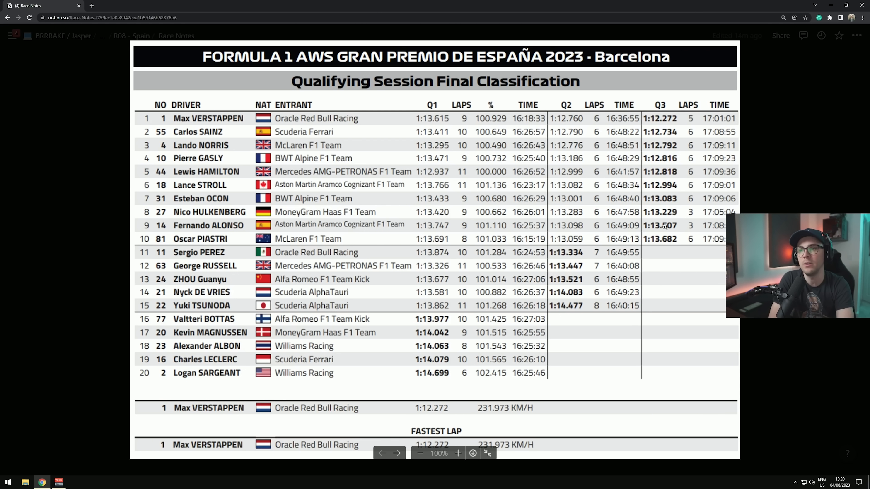
pyautogui.moveTo(652, 252)
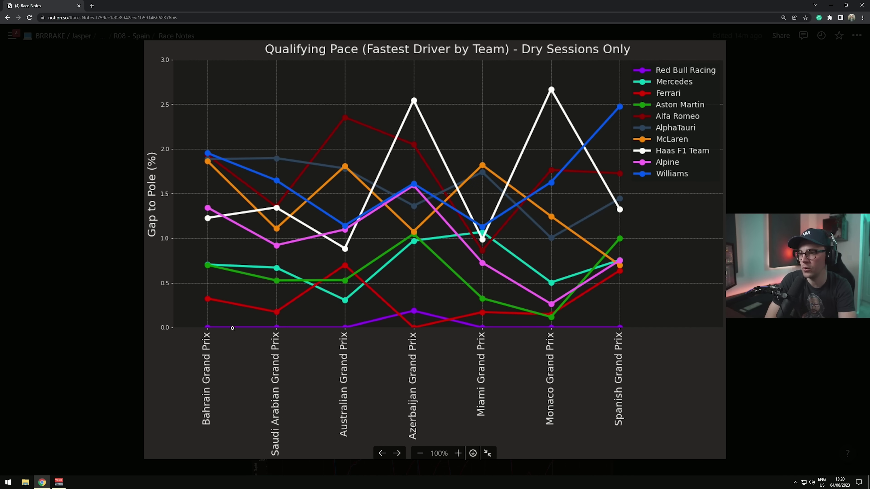
pyautogui.moveTo(534, 334)
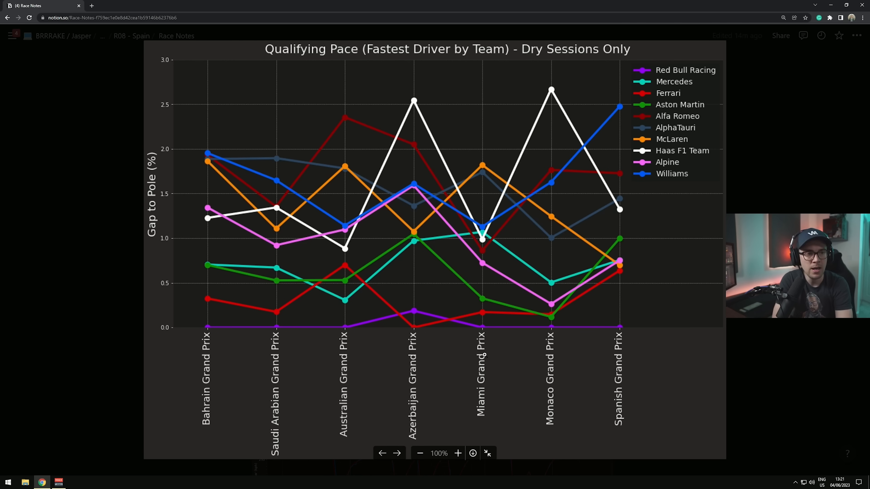
pyautogui.moveTo(410, 319)
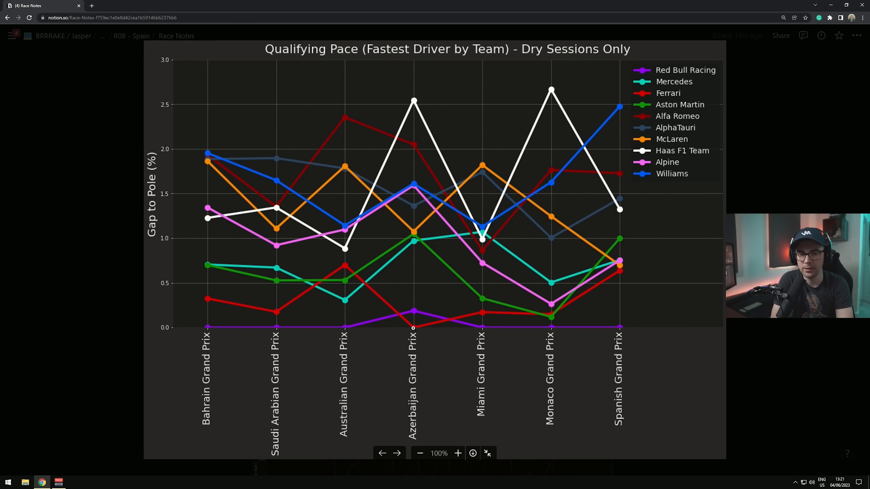
pyautogui.moveTo(527, 321)
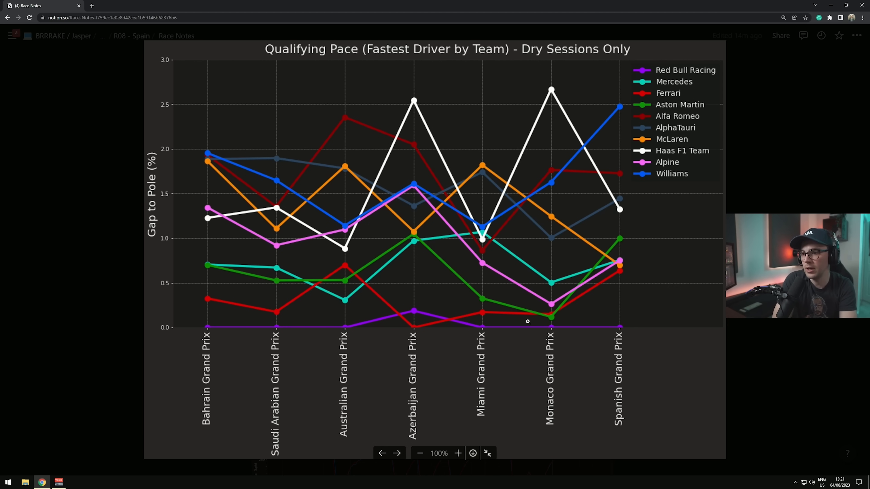
pyautogui.moveTo(461, 257)
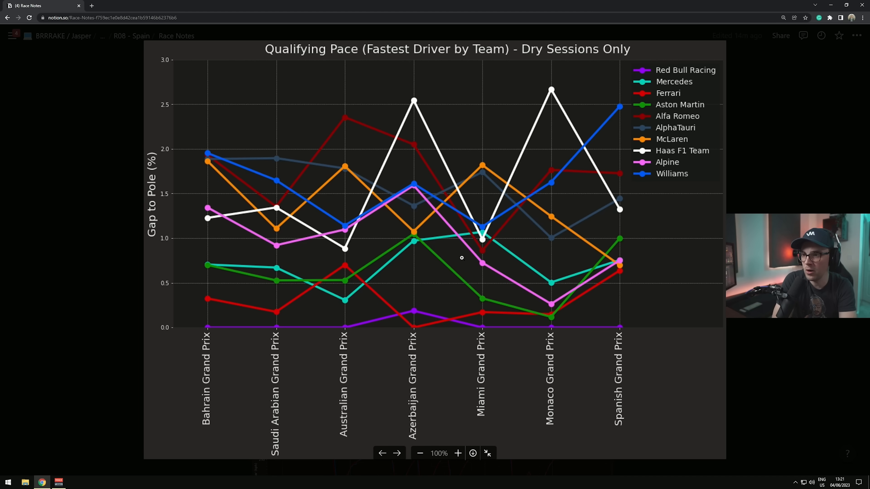
pyautogui.moveTo(554, 317)
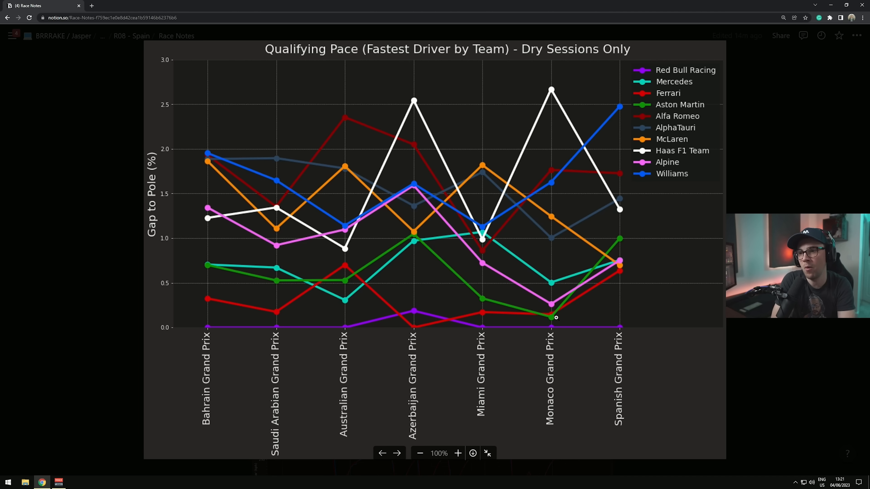
pyautogui.moveTo(620, 233)
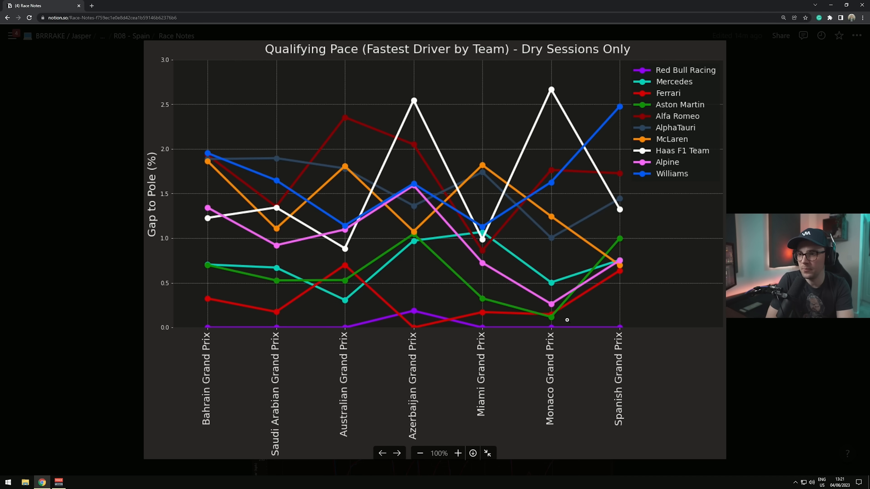
pyautogui.moveTo(541, 326)
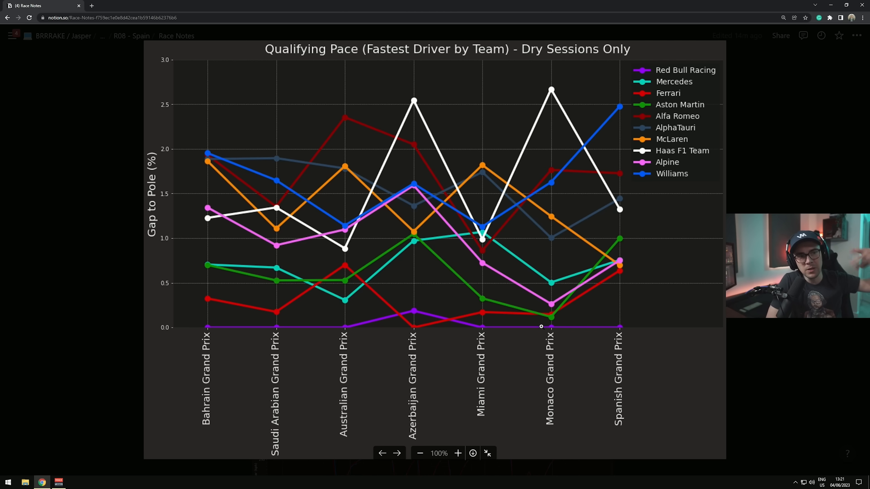
pyautogui.moveTo(615, 285)
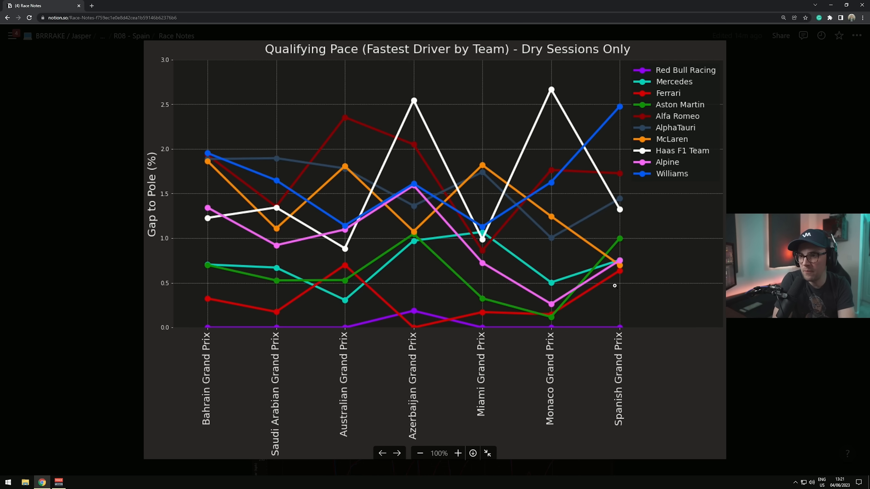
pyautogui.moveTo(618, 254)
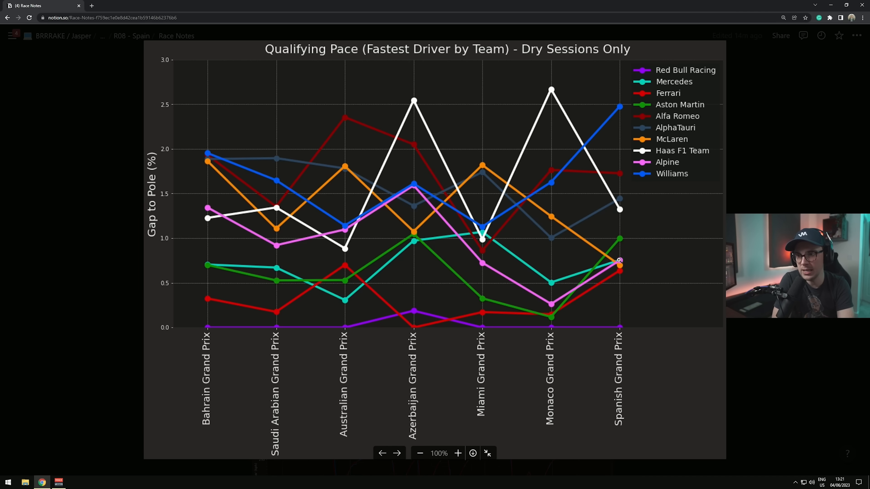
pyautogui.moveTo(546, 218)
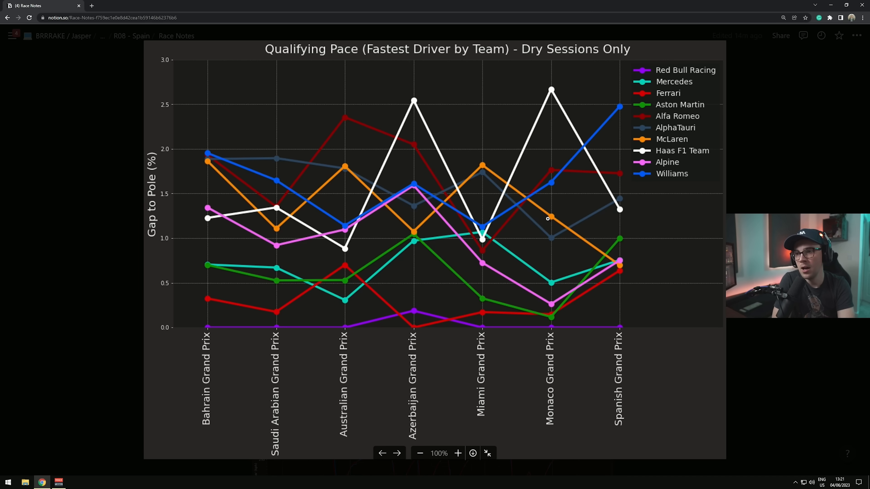
pyautogui.moveTo(620, 266)
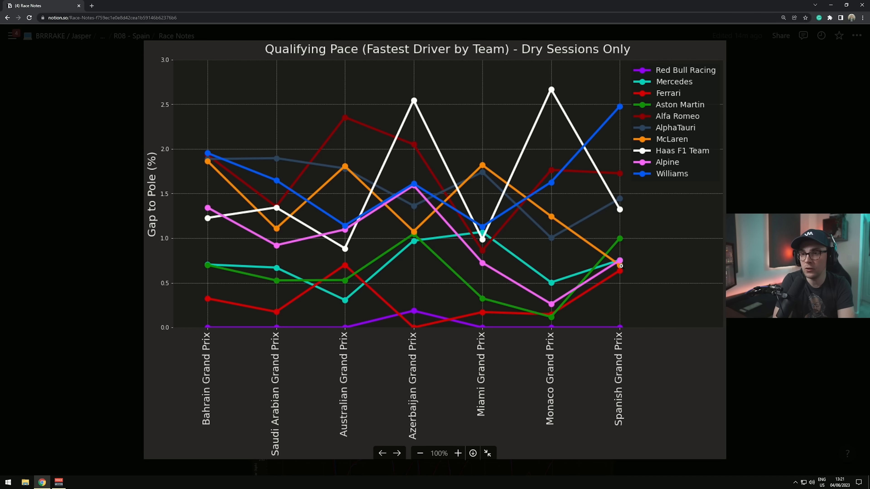
pyautogui.moveTo(565, 229)
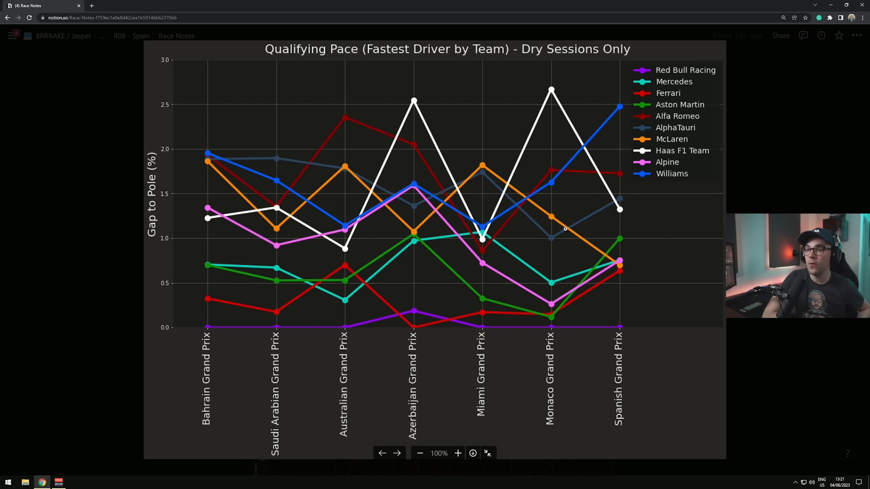
pyautogui.moveTo(671, 245)
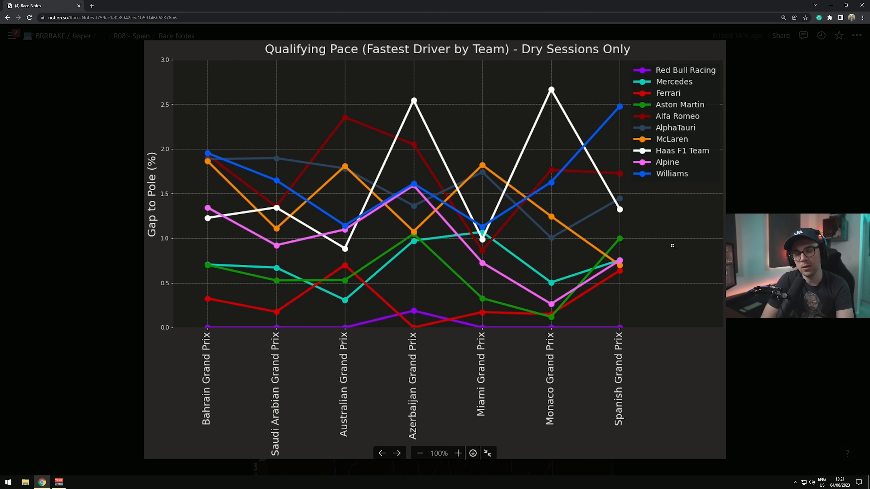
pyautogui.moveTo(570, 225)
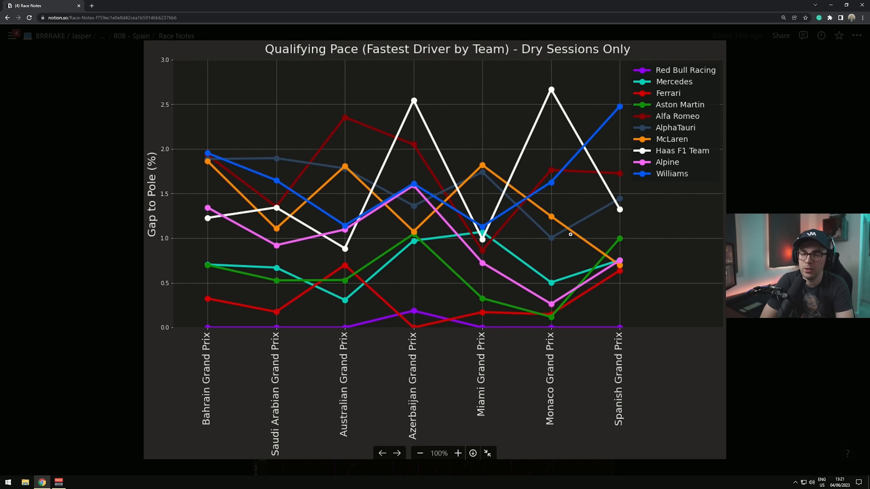
pyautogui.moveTo(404, 179)
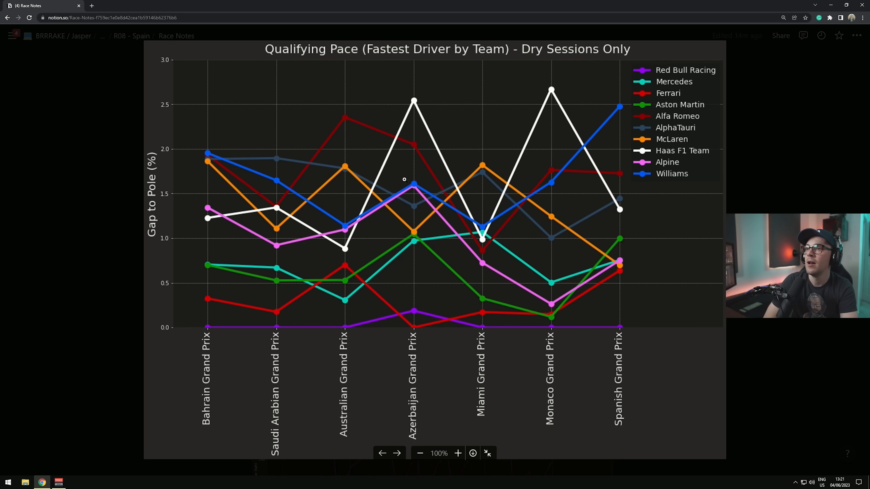
pyautogui.moveTo(591, 227)
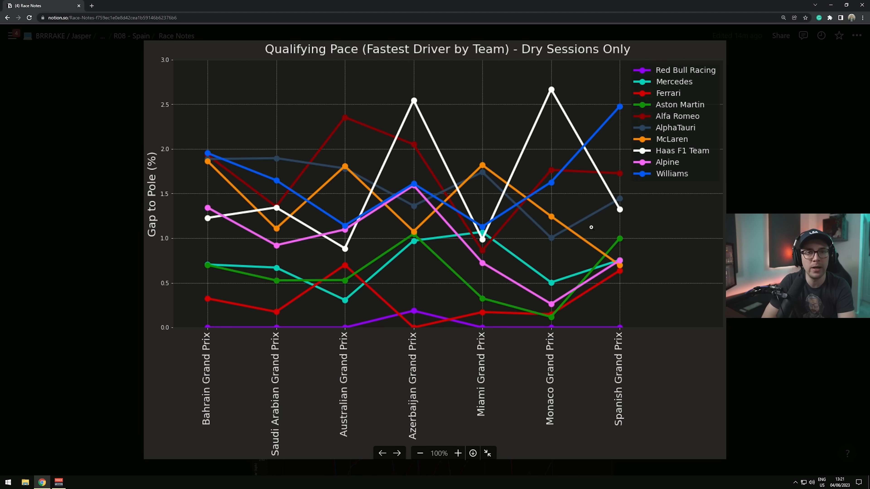
pyautogui.moveTo(615, 212)
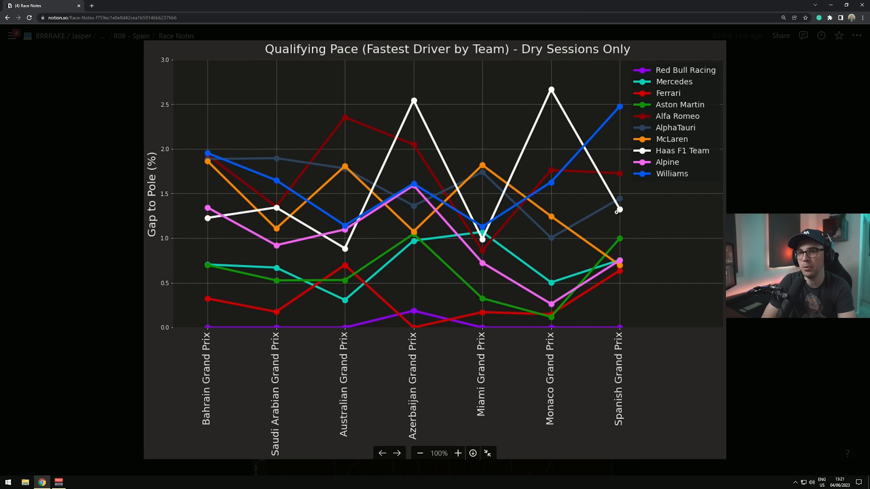
pyautogui.moveTo(471, 214)
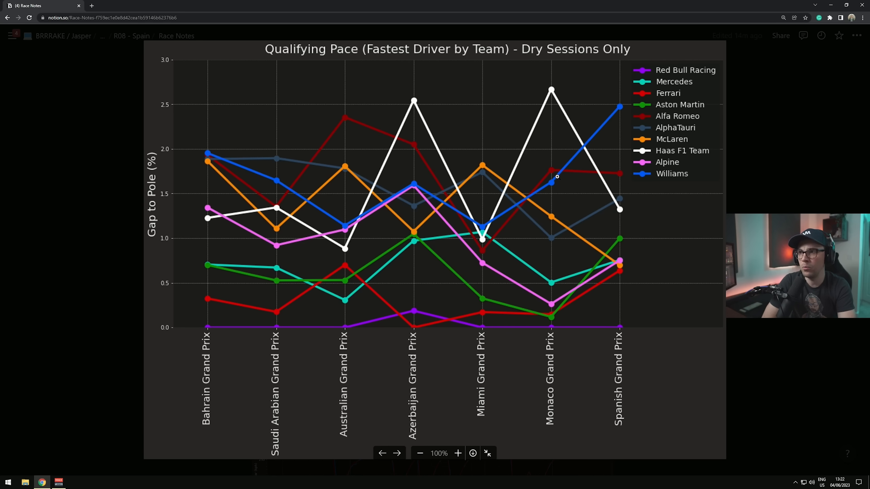
pyautogui.moveTo(621, 105)
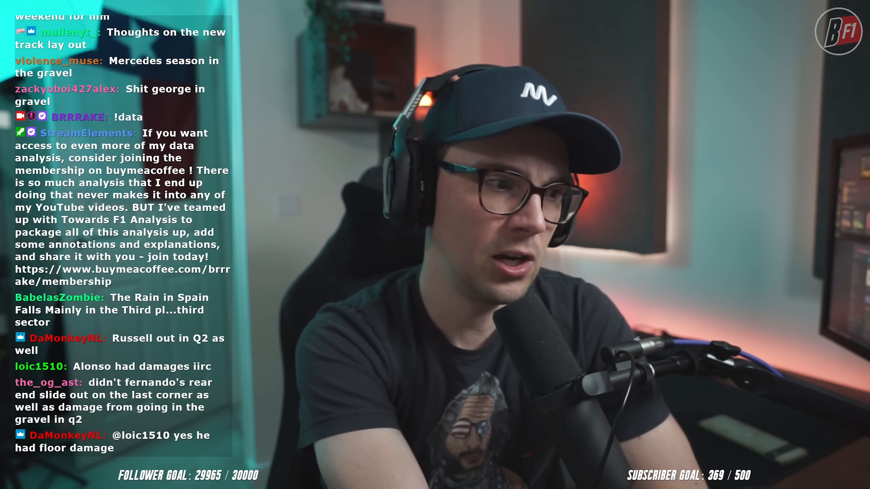
# Switch back to the viewer showing the Session Pace Evolution chart across Q1–Q3
pyautogui.press('alt+tab')
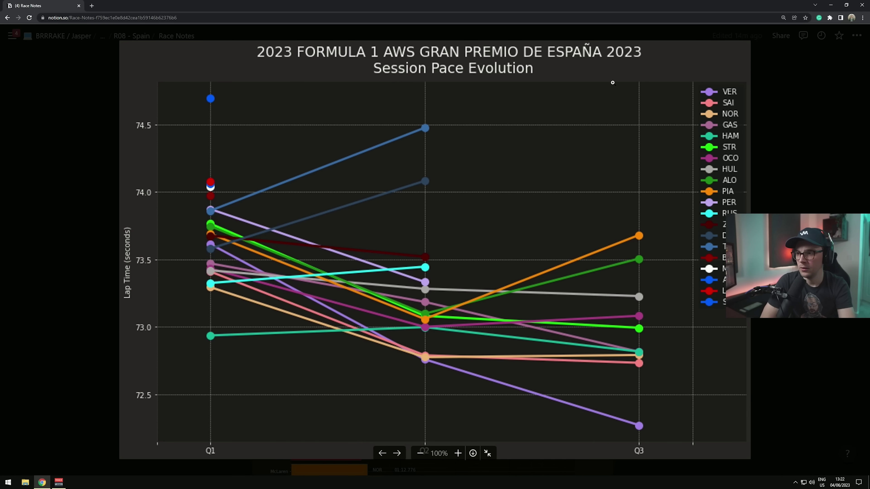
pyautogui.moveTo(698, 216)
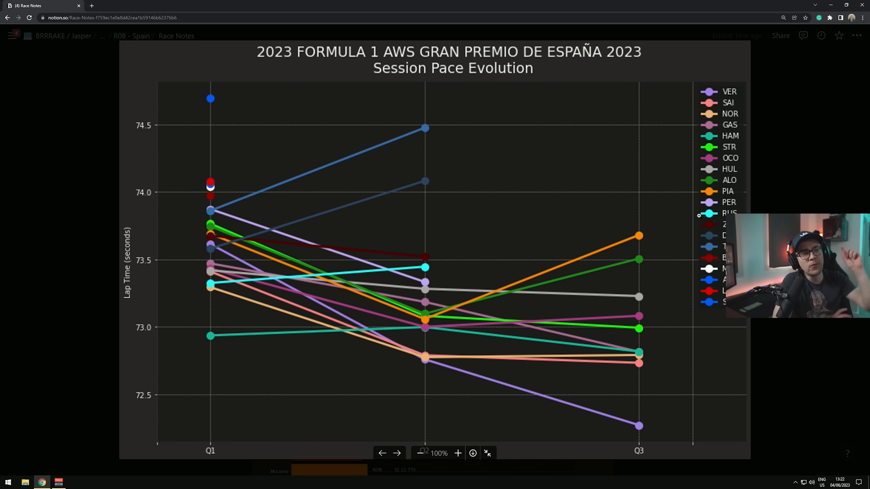
pyautogui.moveTo(375, 327)
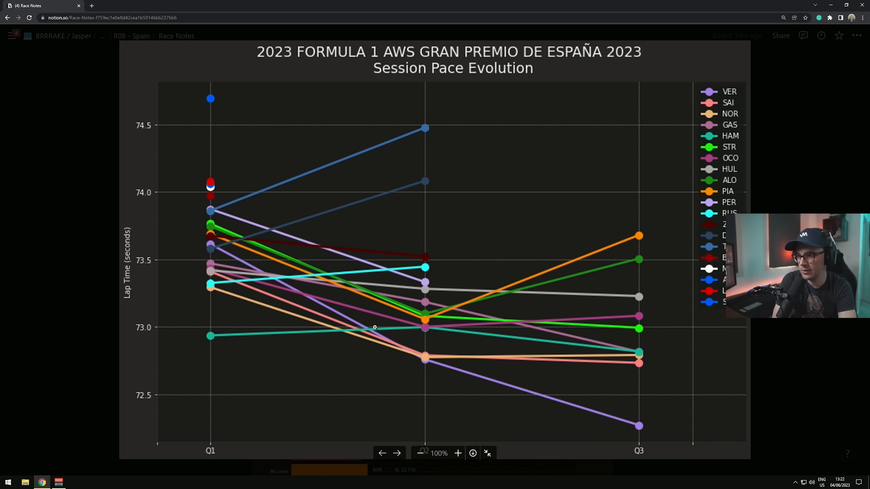
pyautogui.moveTo(213, 337)
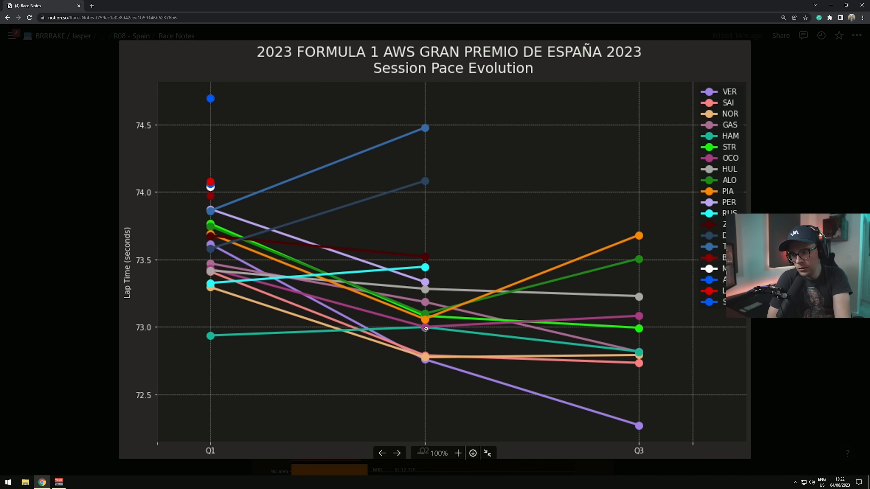
pyautogui.moveTo(638, 352)
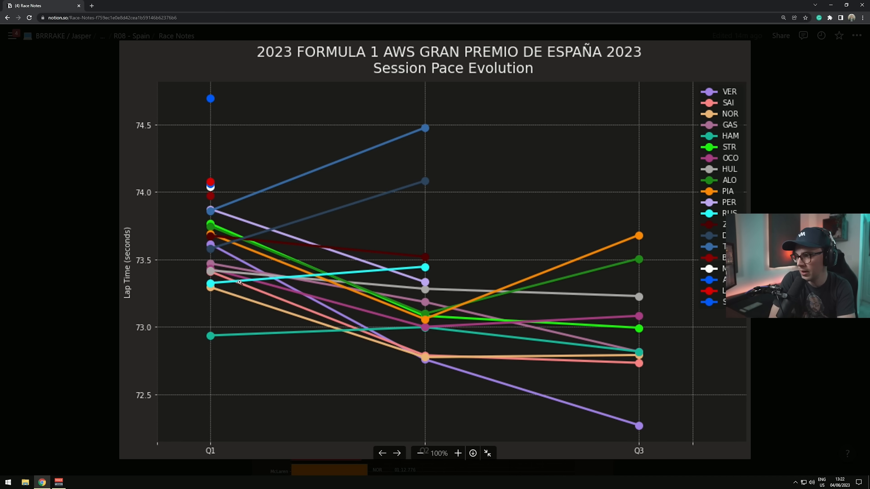
pyautogui.moveTo(206, 243)
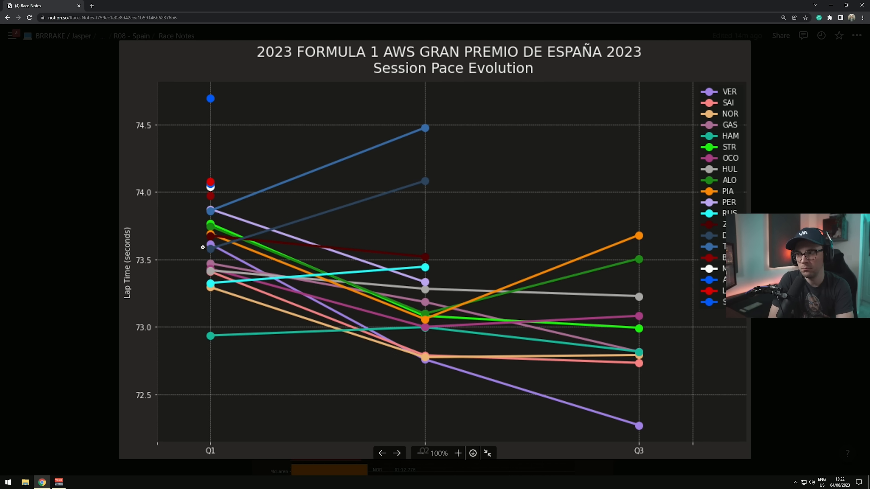
pyautogui.moveTo(429, 360)
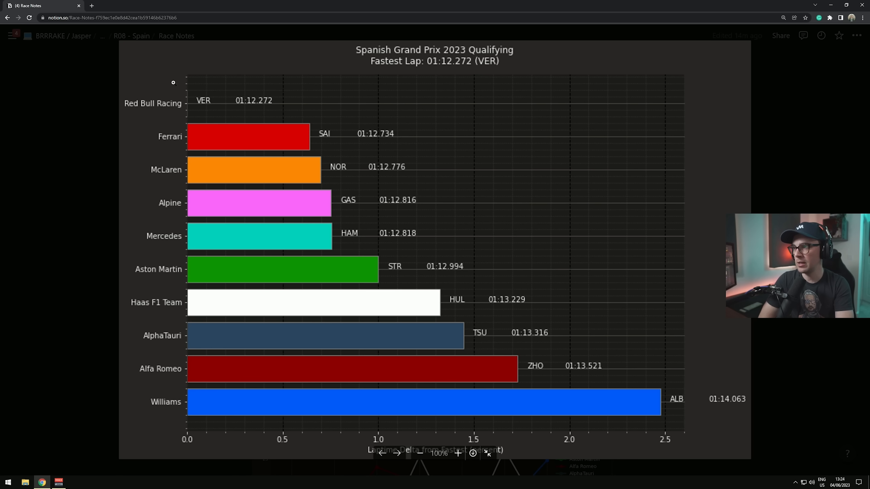
pyautogui.moveTo(739, 429)
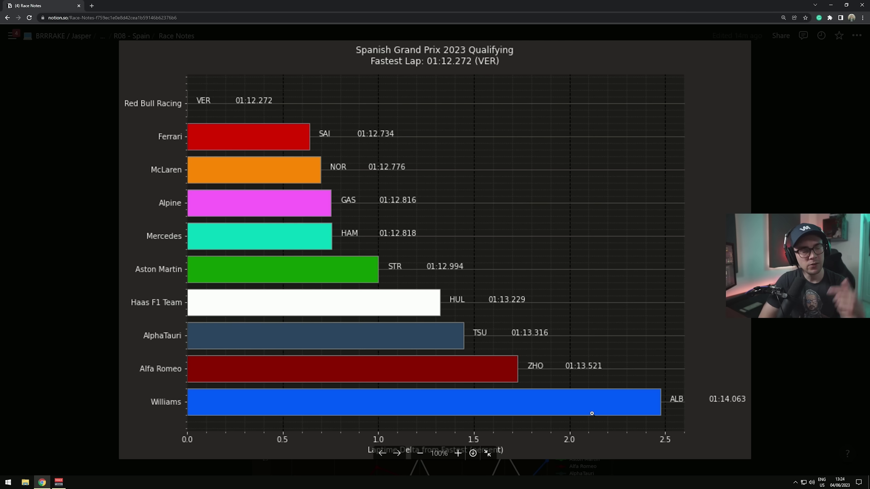
pyautogui.moveTo(198, 108)
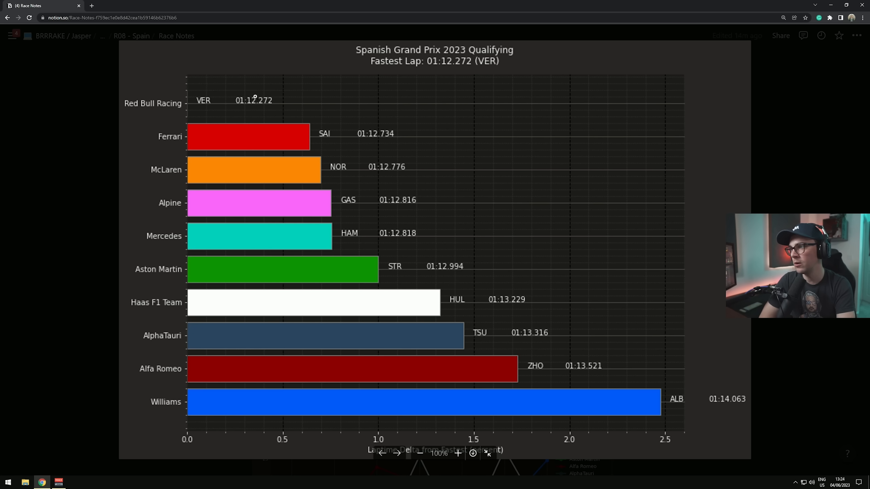
pyautogui.moveTo(309, 135)
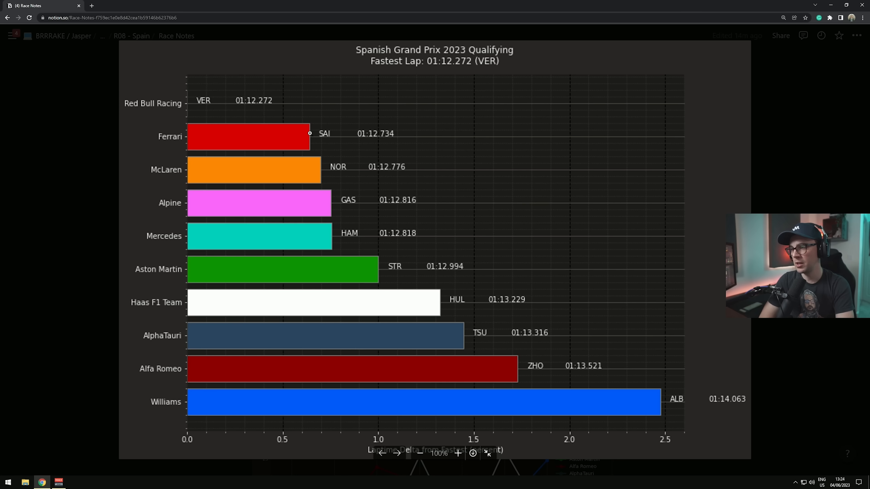
pyautogui.moveTo(336, 199)
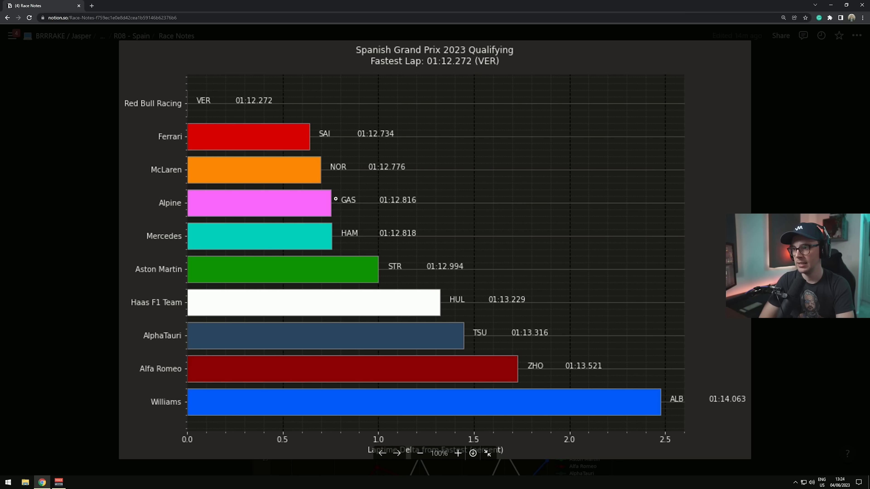
pyautogui.moveTo(360, 254)
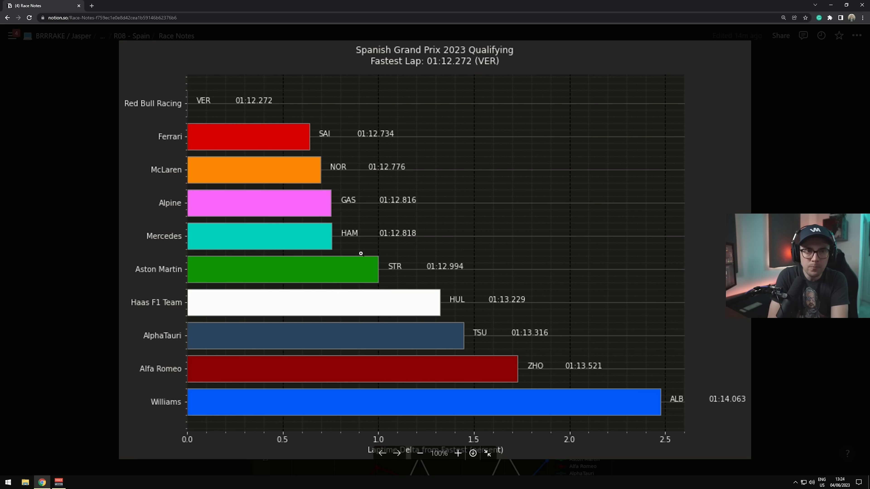
pyautogui.moveTo(395, 259)
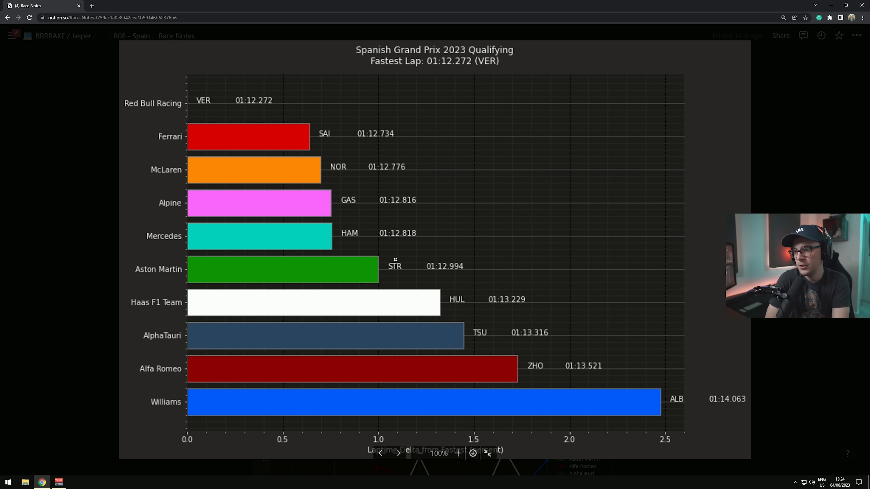
pyautogui.moveTo(388, 271)
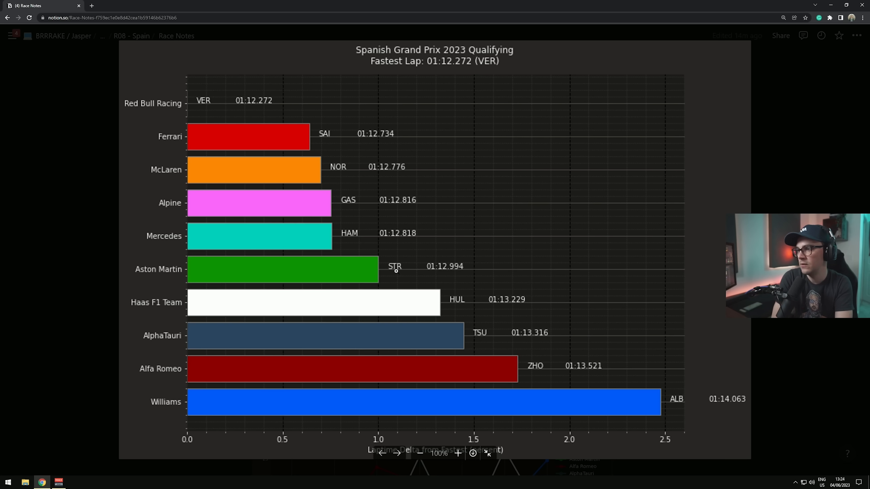
pyautogui.moveTo(211, 106)
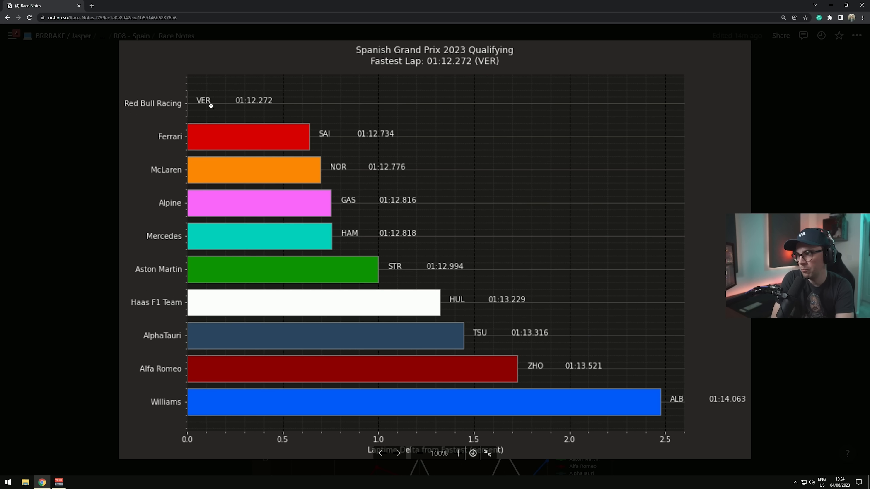
pyautogui.moveTo(228, 145)
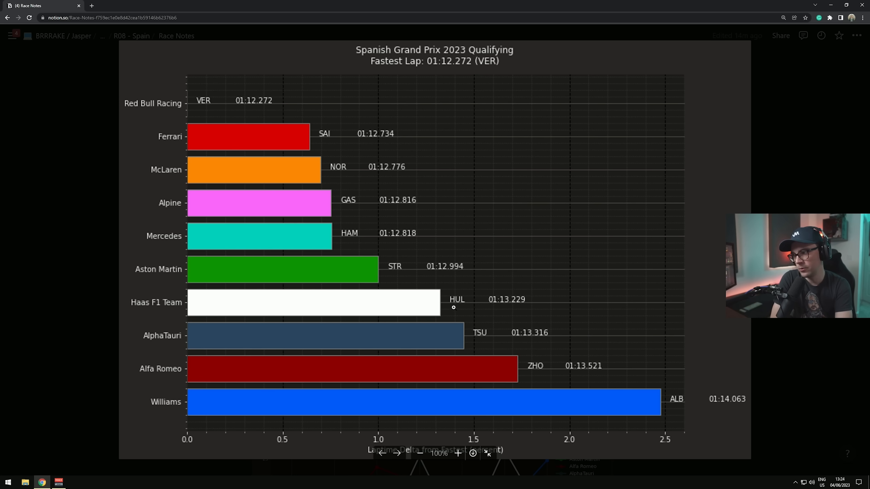
pyautogui.moveTo(647, 403)
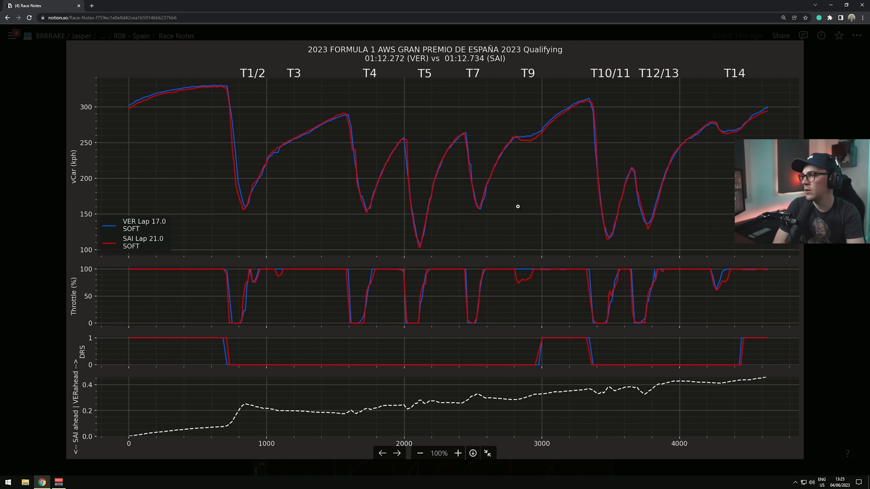
pyautogui.moveTo(255, 419)
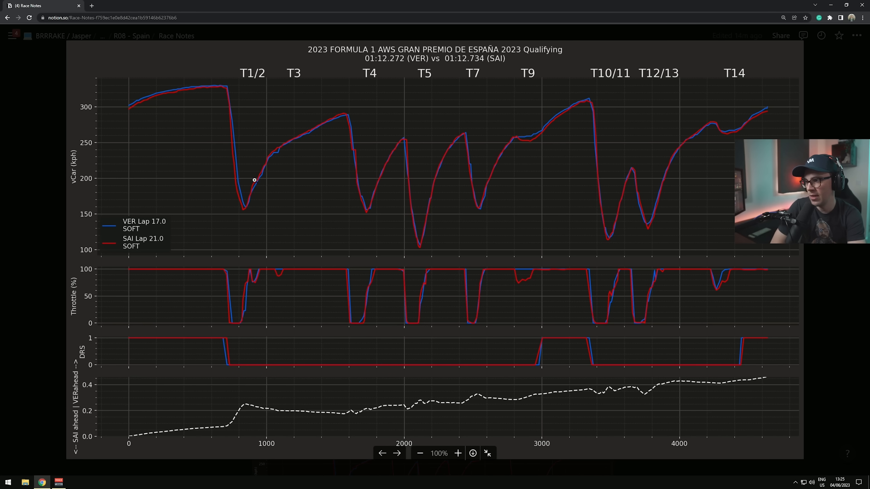
pyautogui.moveTo(246, 204)
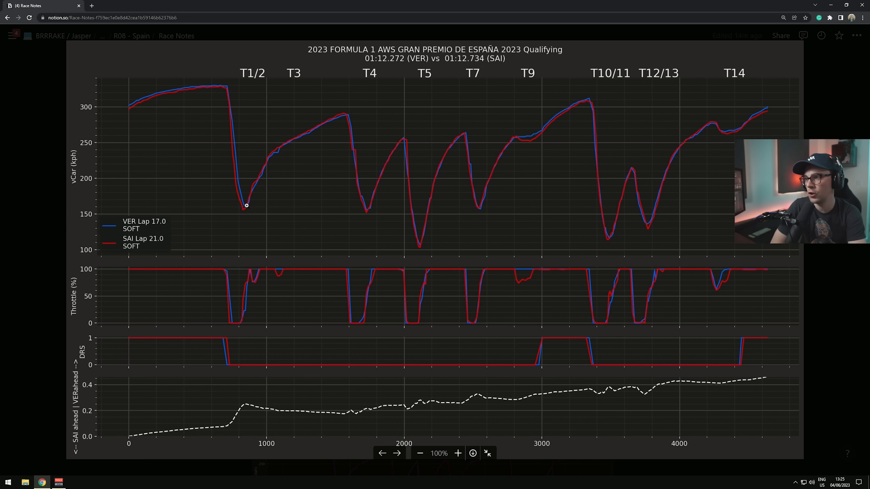
pyautogui.moveTo(278, 386)
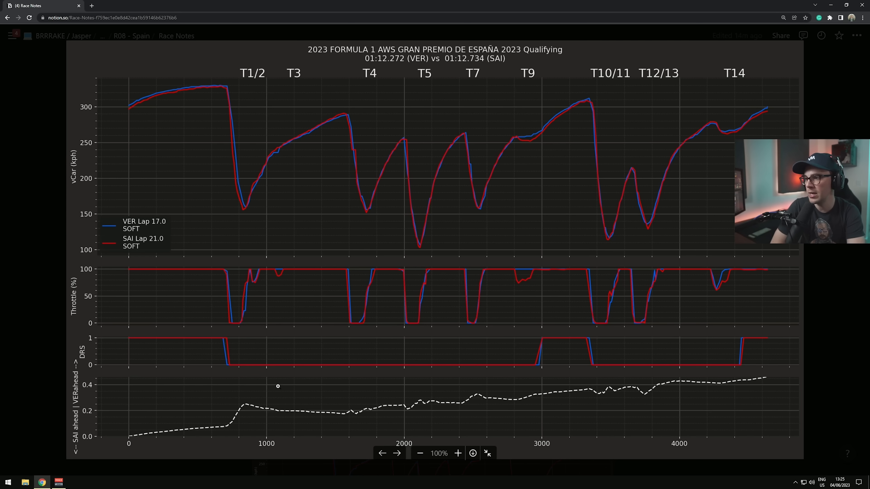
pyautogui.moveTo(244, 195)
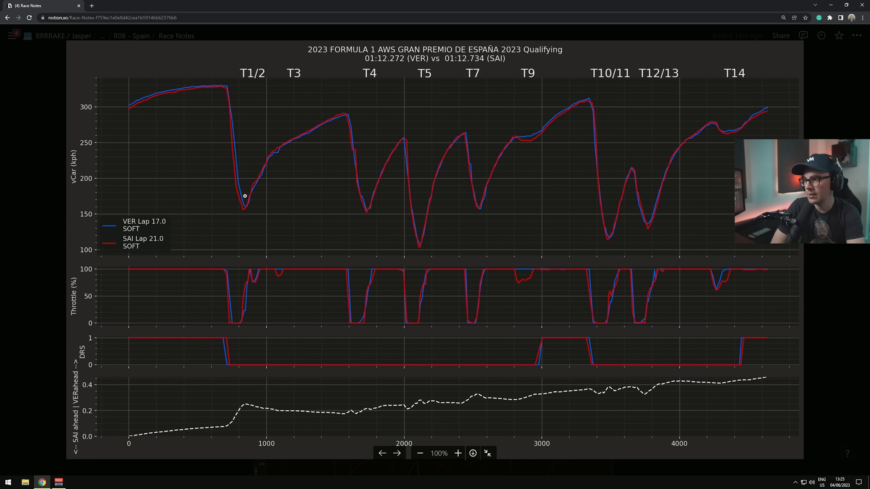
# Zoom into the VER vs SAI speed traces around turns 1 and 2
pyautogui.click(456, 453)
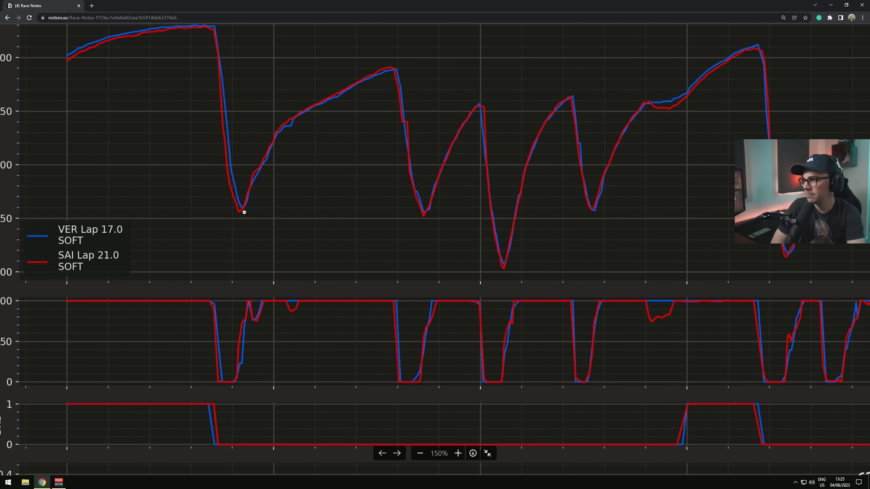
pyautogui.moveTo(289, 309)
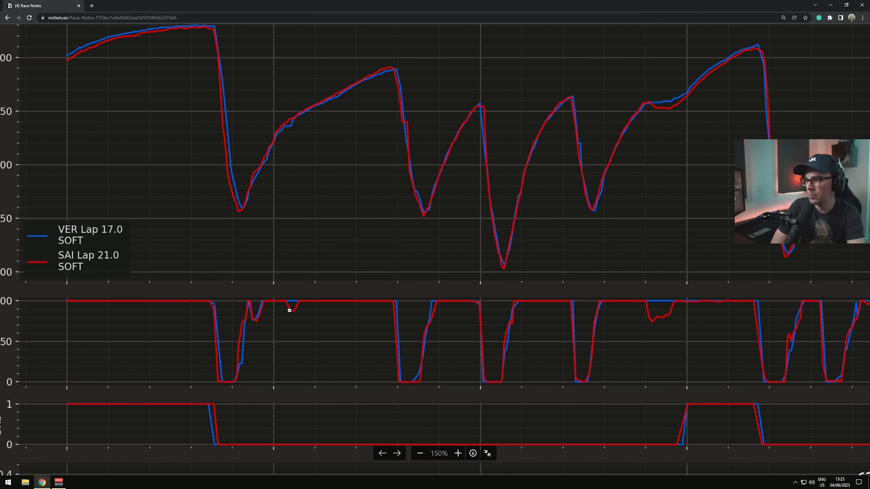
pyautogui.moveTo(282, 206)
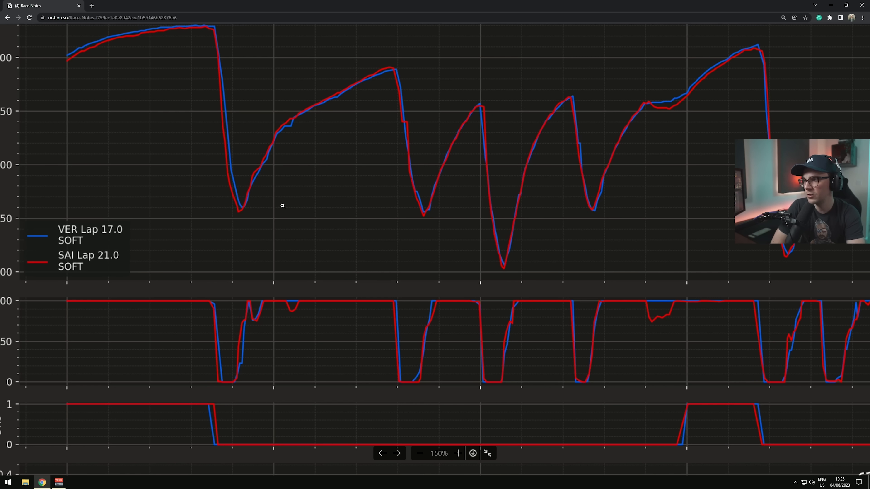
pyautogui.moveTo(291, 318)
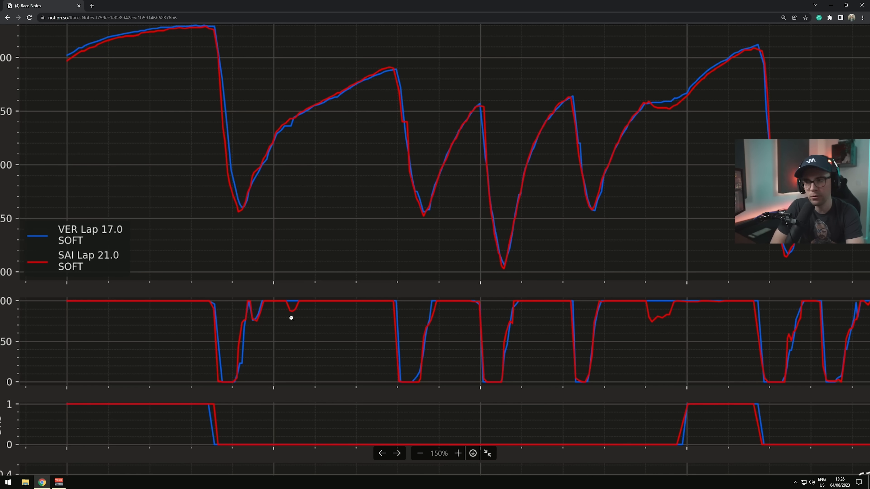
pyautogui.moveTo(306, 303)
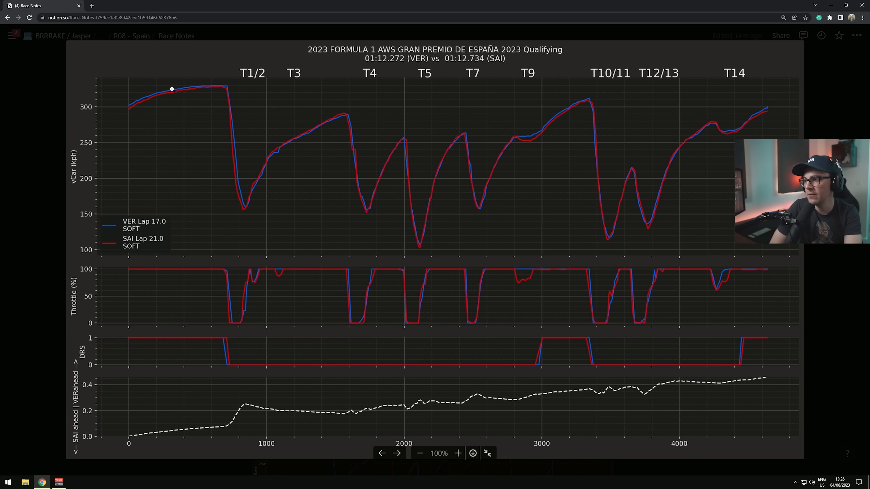
pyautogui.moveTo(374, 145)
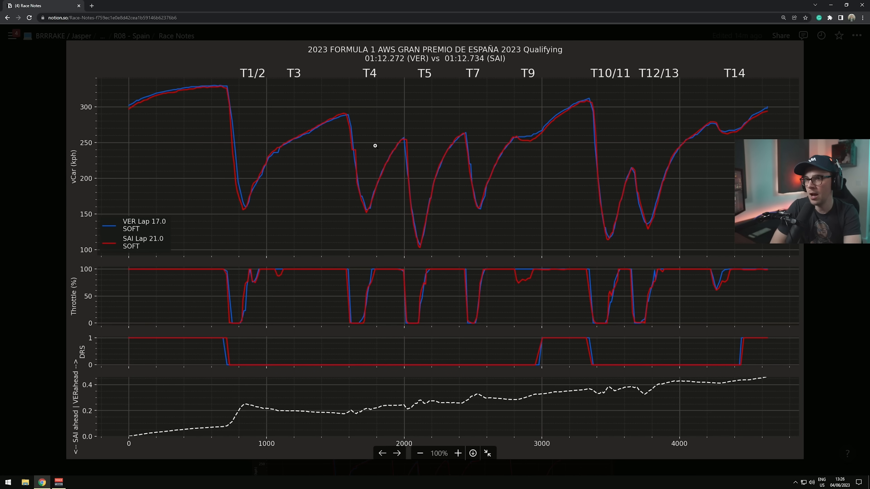
pyautogui.moveTo(247, 283)
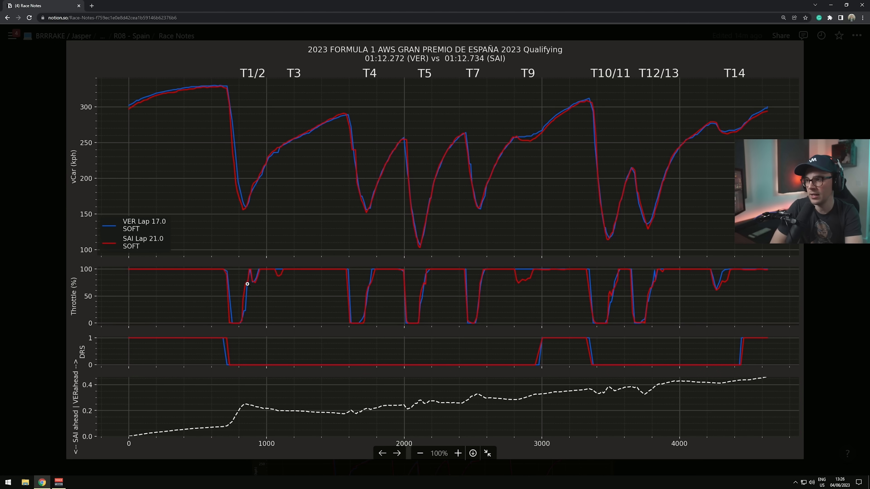
pyautogui.moveTo(172, 88)
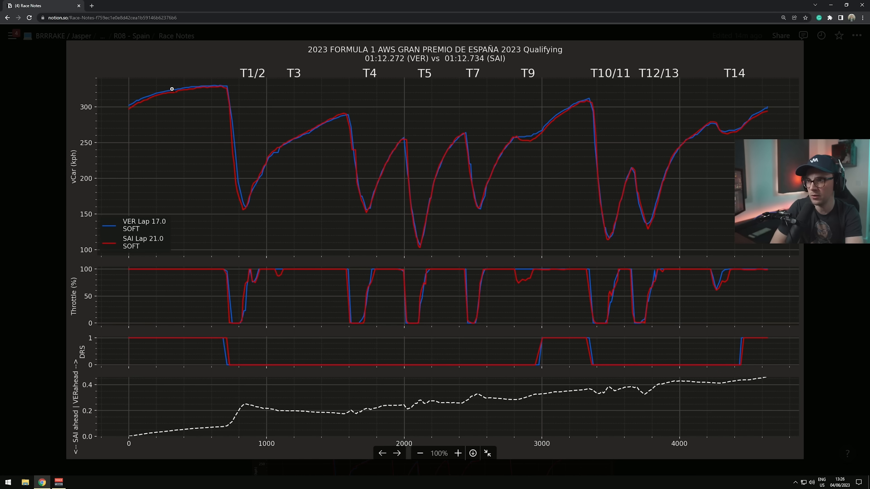
pyautogui.moveTo(583, 94)
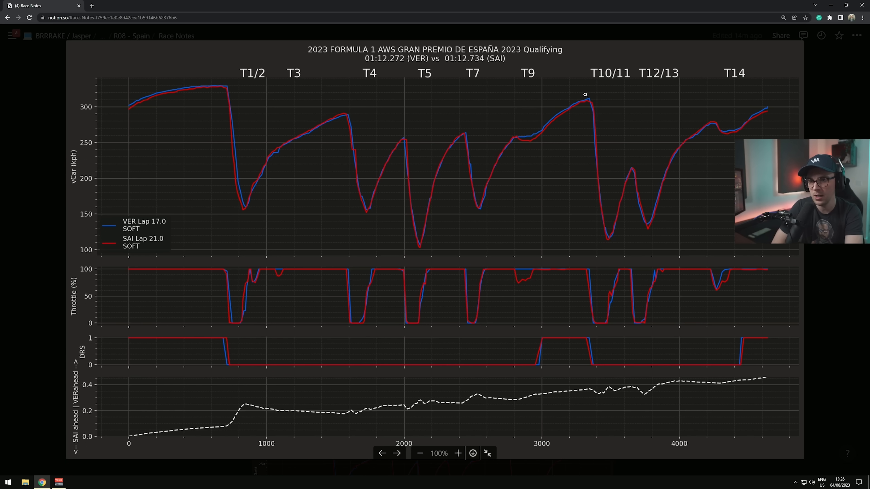
pyautogui.moveTo(592, 234)
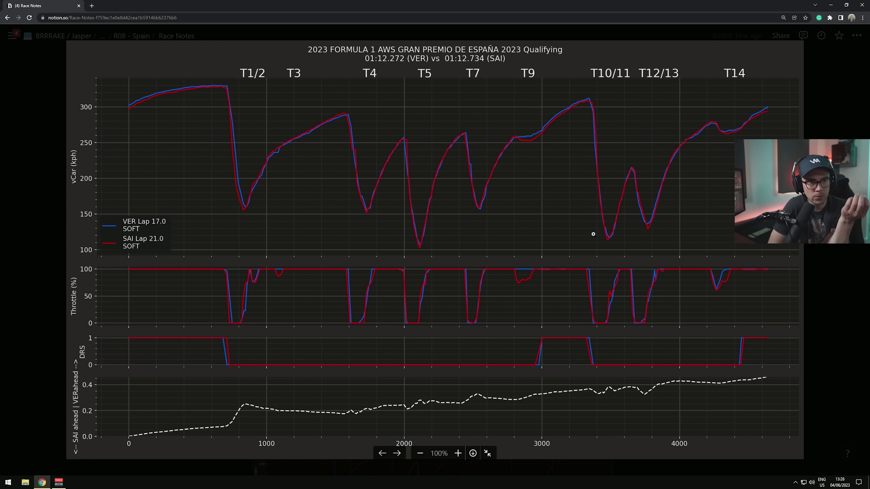
pyautogui.moveTo(186, 424)
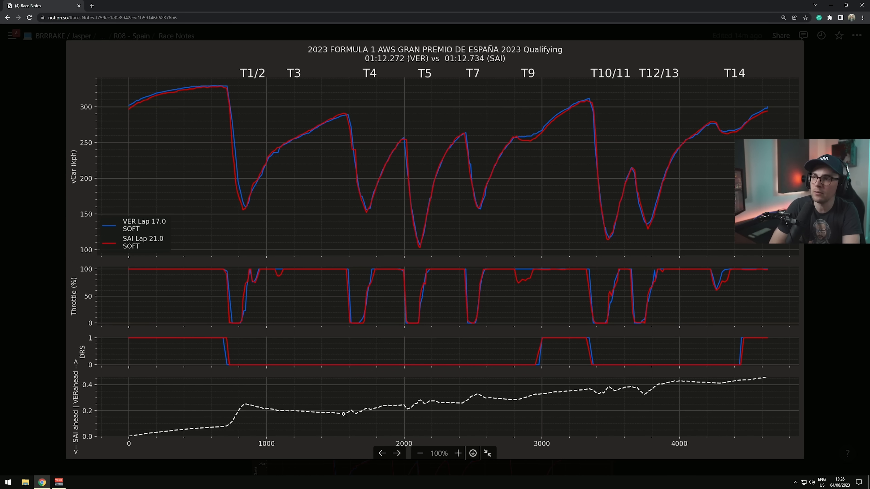
pyautogui.moveTo(486, 400)
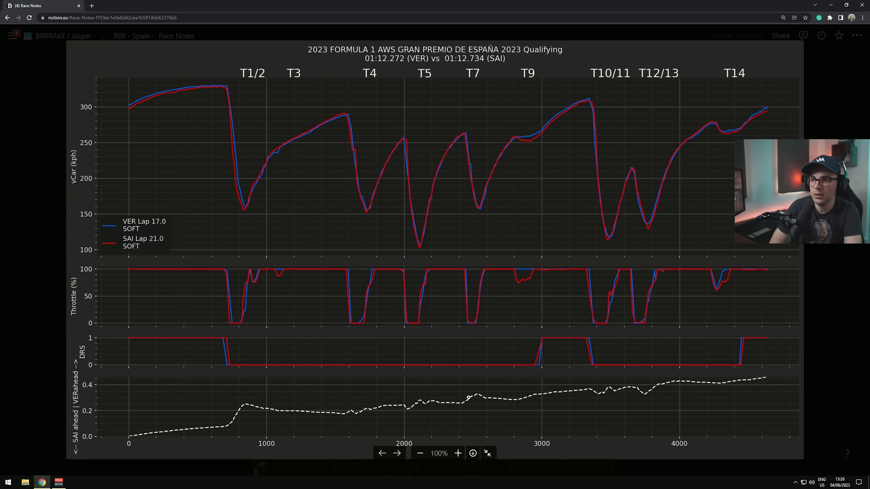
pyautogui.moveTo(524, 136)
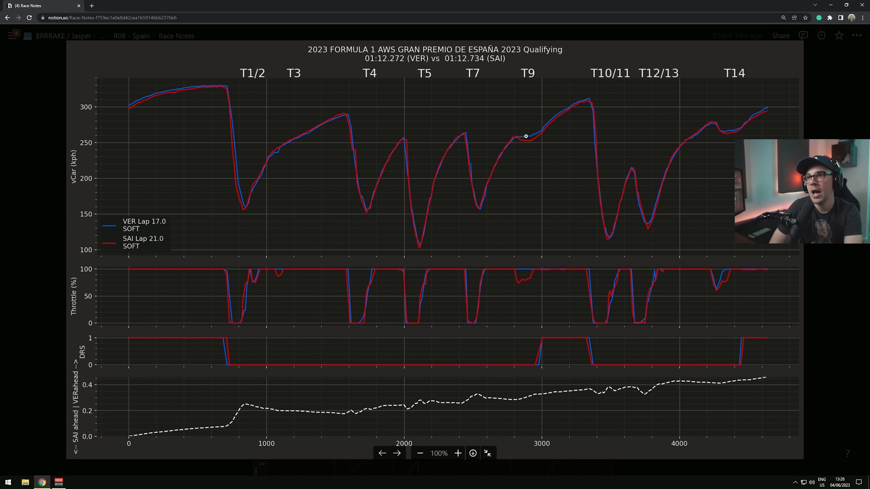
pyautogui.moveTo(526, 144)
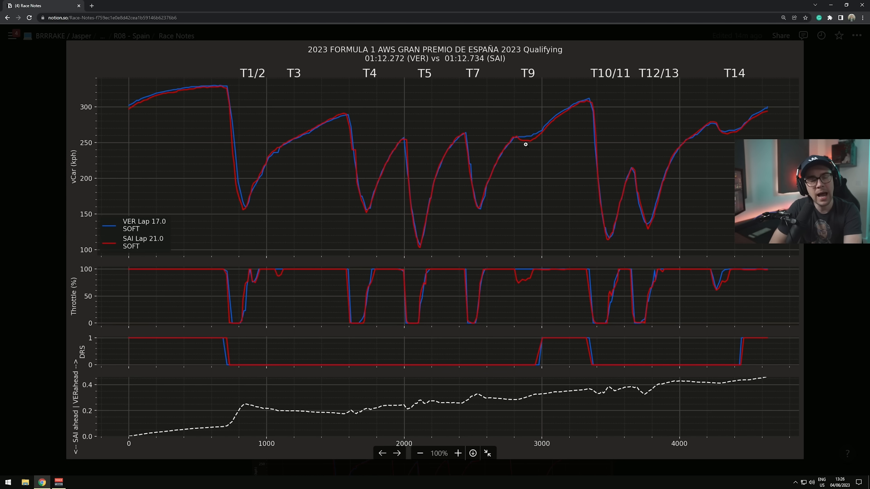
# Zoom in on the VER vs SAI telemetry traces, reset, then advance to the VER vs NOR chart
pyautogui.click(457, 453)
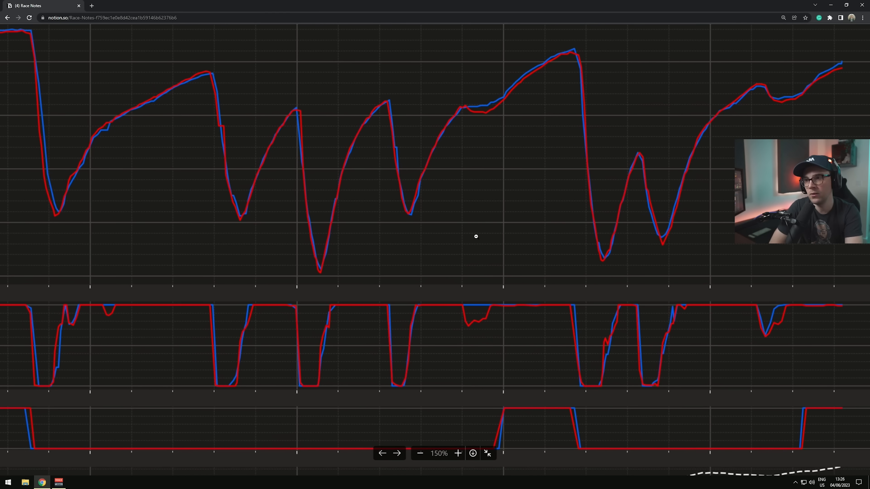
pyautogui.moveTo(489, 274)
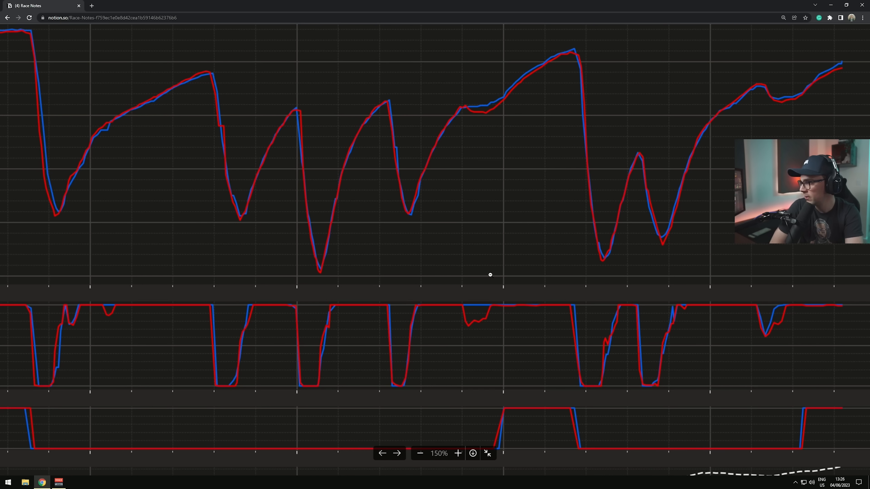
pyautogui.moveTo(483, 106)
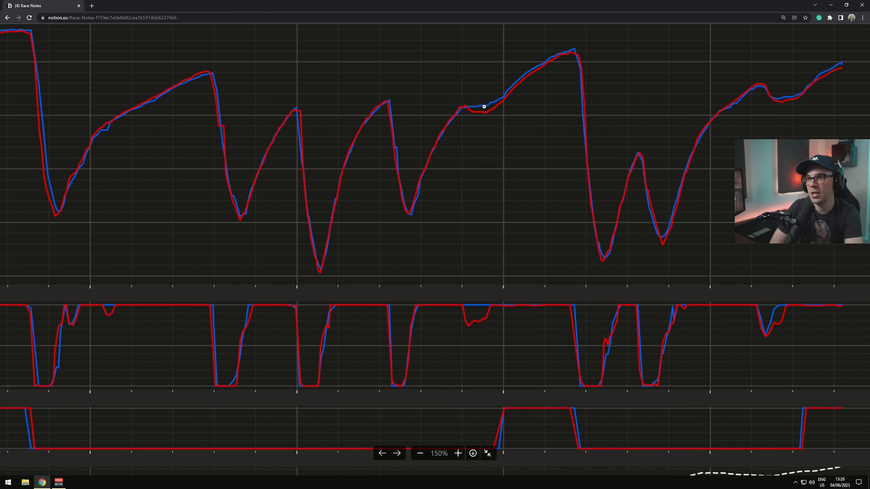
pyautogui.click(420, 453)
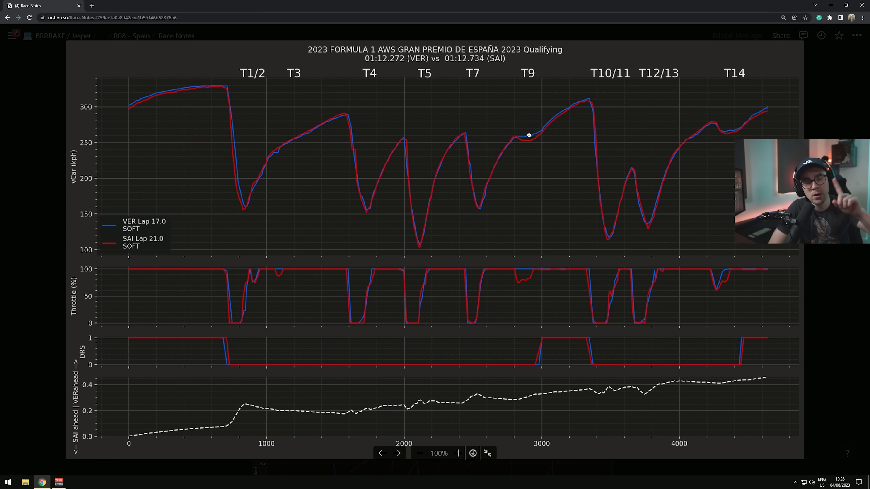
pyautogui.moveTo(528, 403)
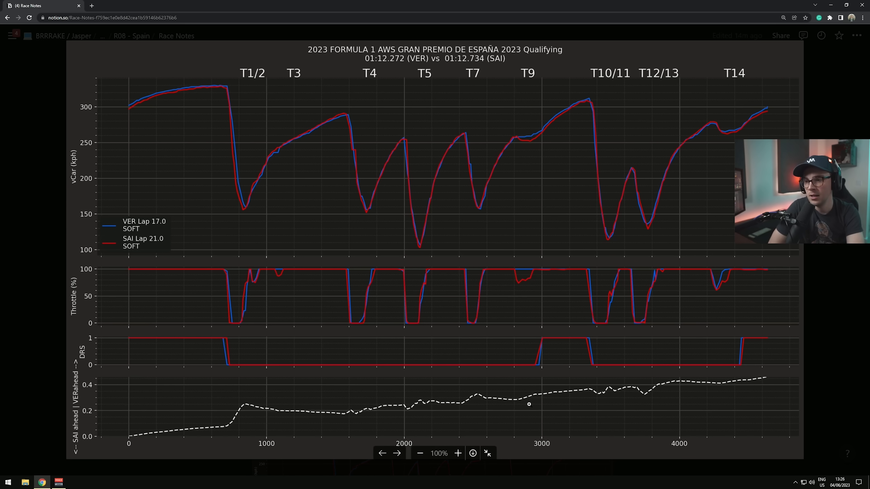
pyautogui.moveTo(606, 199)
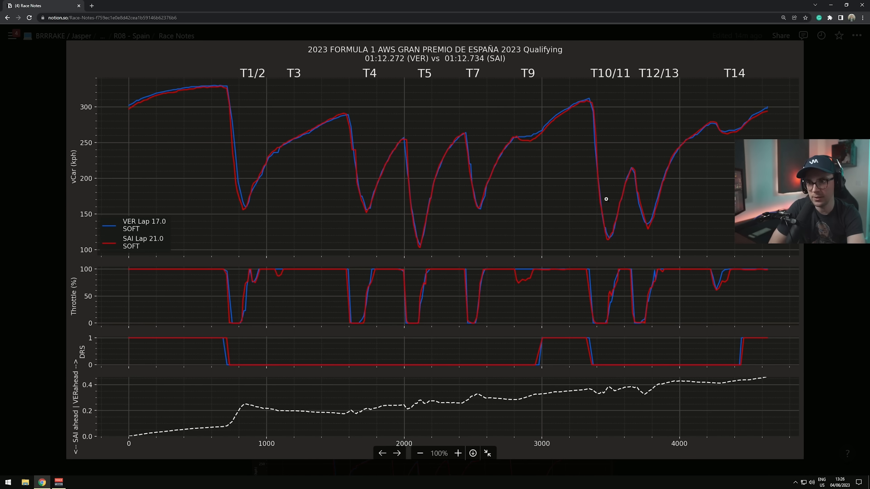
pyautogui.moveTo(607, 235)
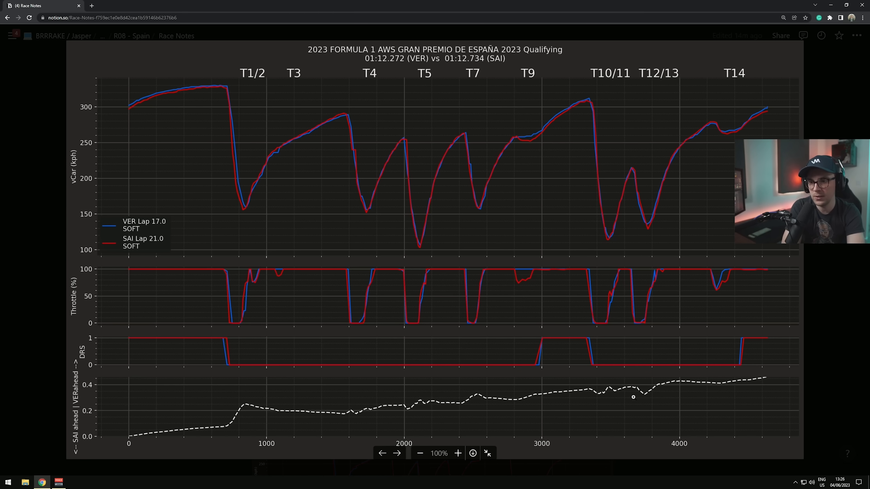
pyautogui.moveTo(651, 291)
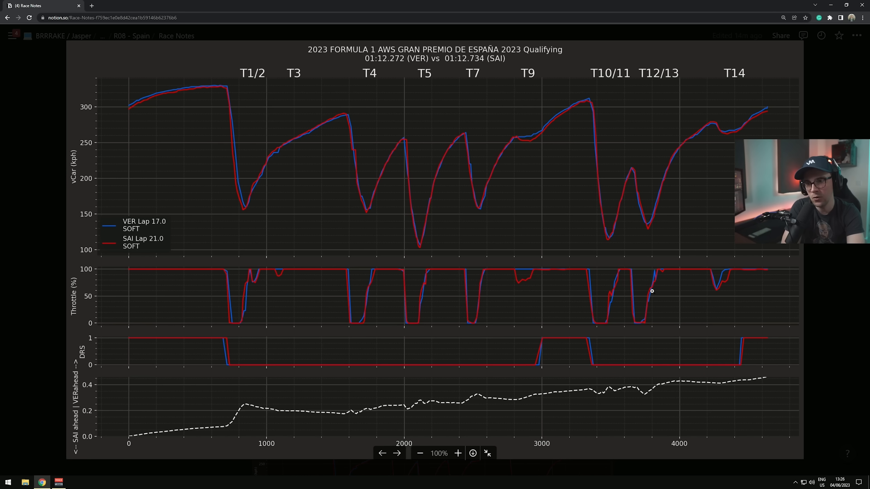
pyautogui.moveTo(653, 257)
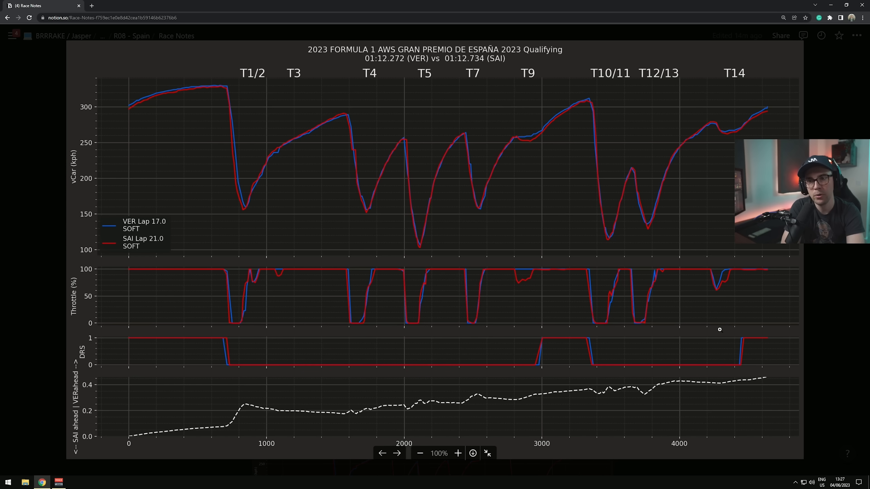
pyautogui.moveTo(716, 281)
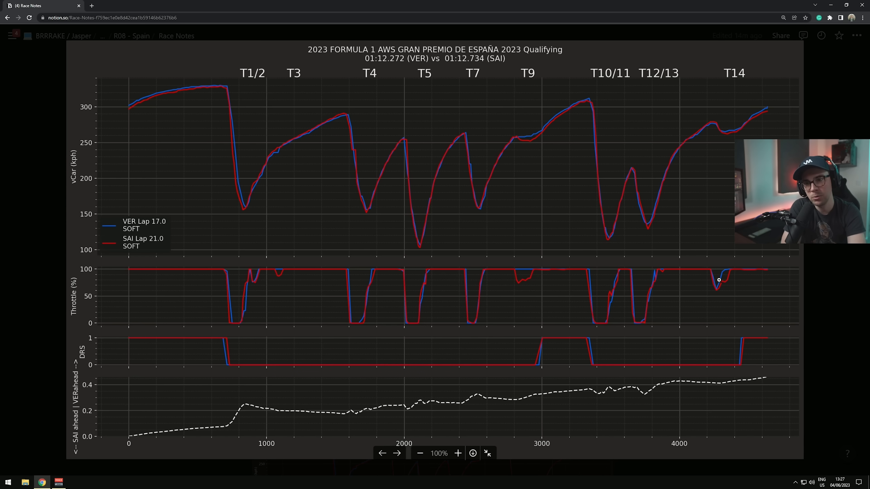
pyautogui.click(457, 453)
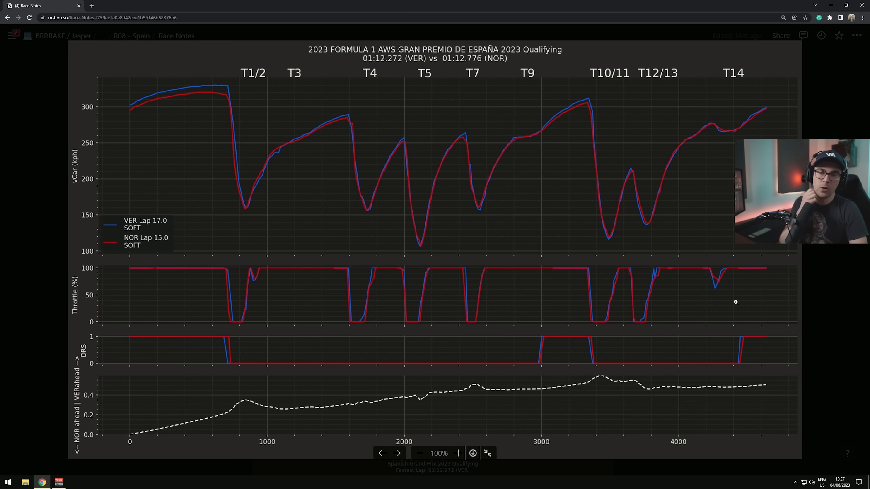
pyautogui.moveTo(216, 284)
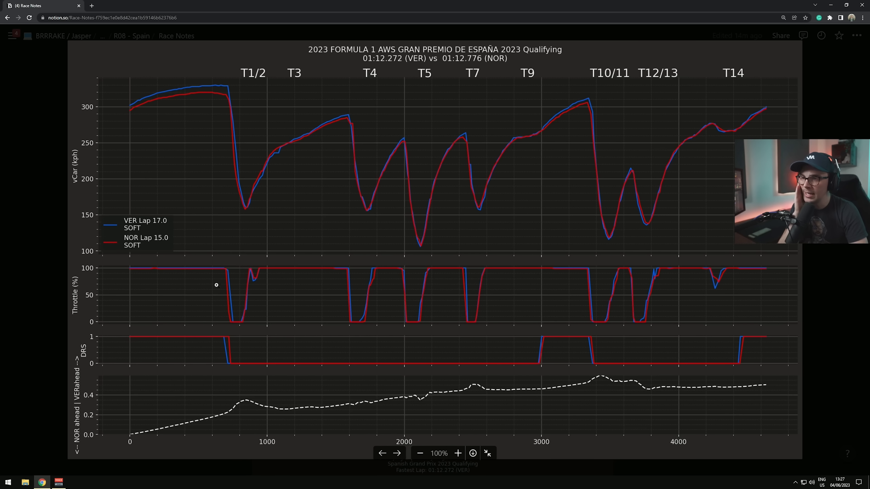
pyautogui.moveTo(208, 95)
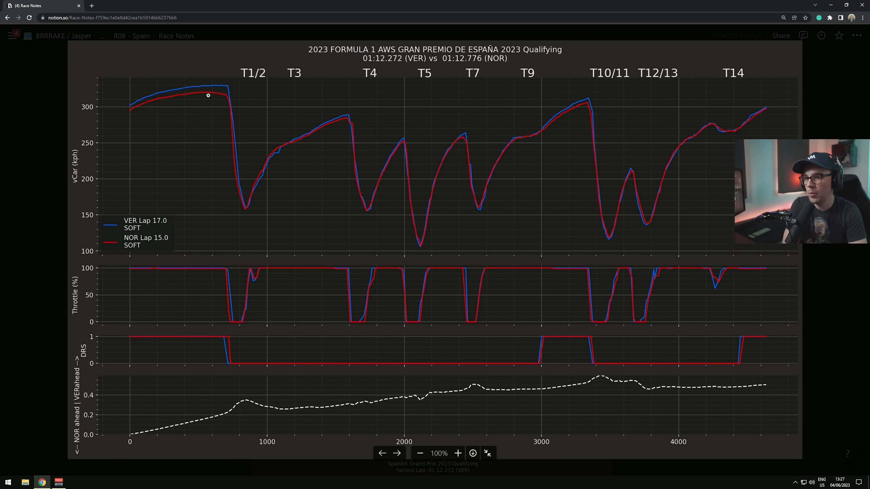
pyautogui.moveTo(197, 146)
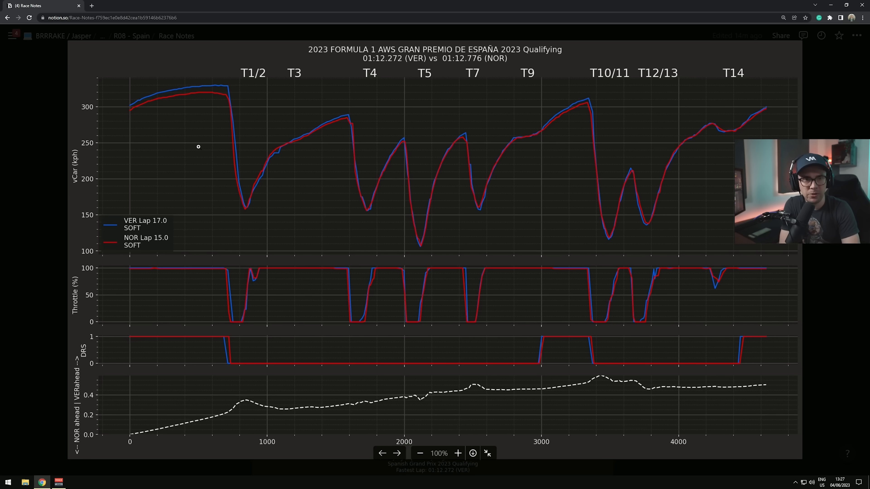
pyautogui.moveTo(208, 438)
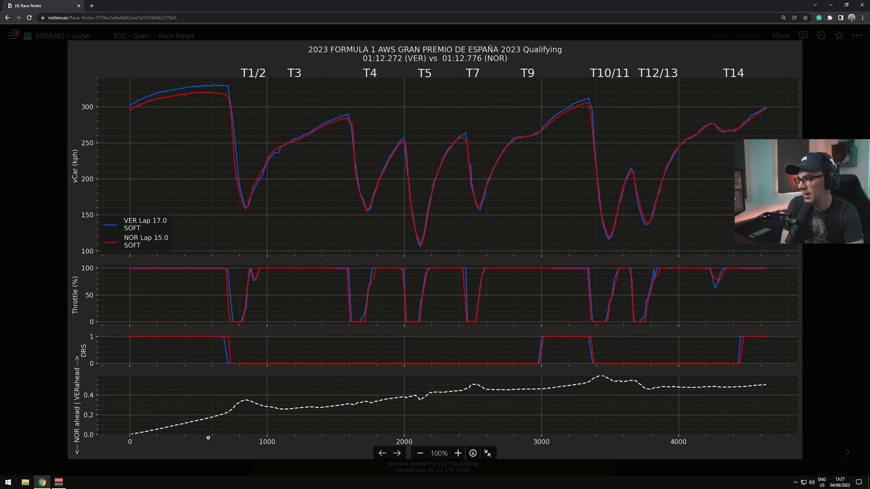
pyautogui.moveTo(231, 413)
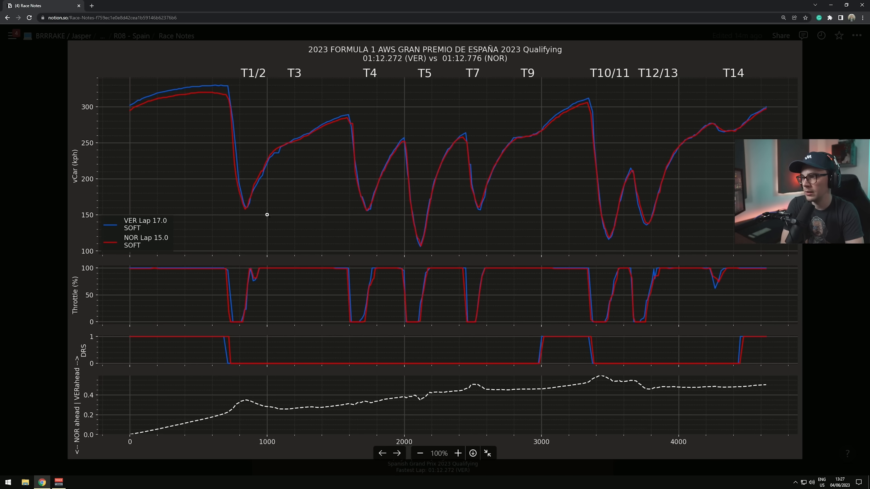
pyautogui.moveTo(240, 214)
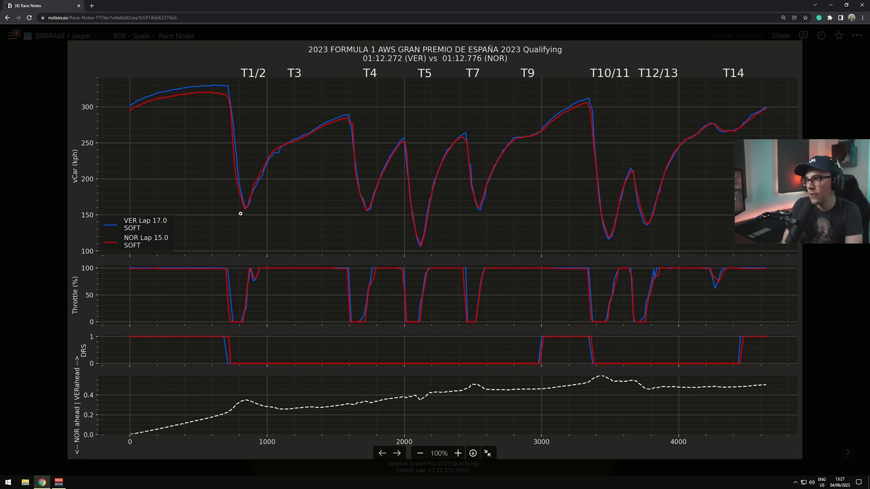
pyautogui.moveTo(197, 272)
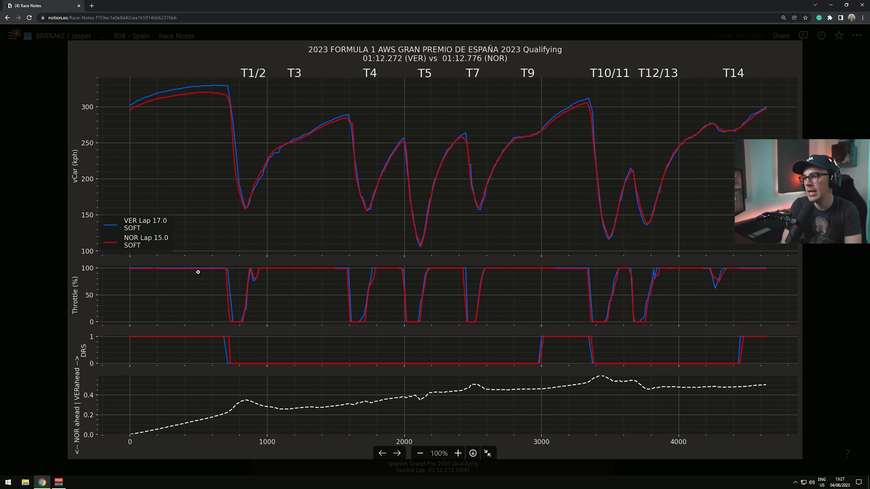
pyautogui.moveTo(230, 185)
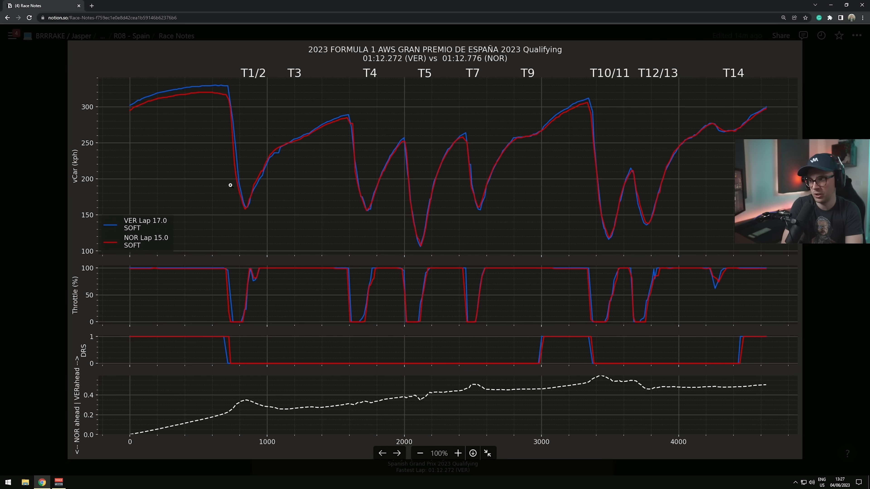
# Zoom the VER vs NOR telemetry chart to 150% twice to inspect corner traces, resetting to 100% each time
pyautogui.click(457, 453)
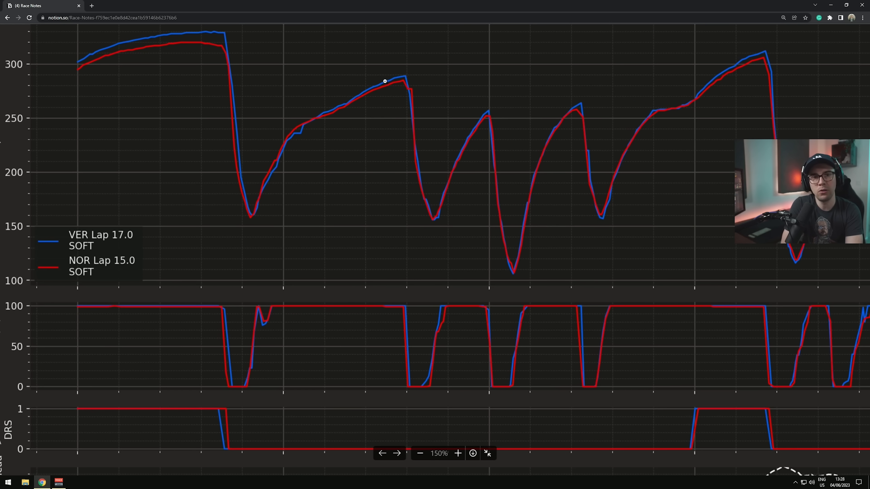
pyautogui.click(420, 453)
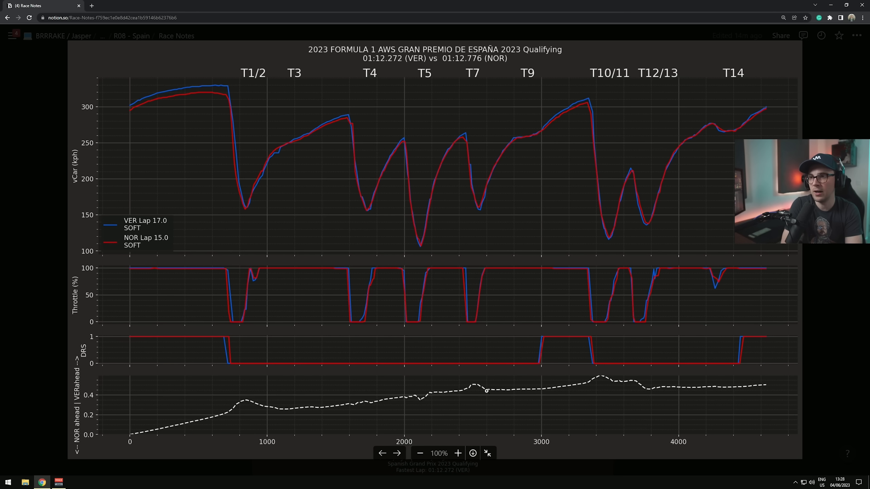
pyautogui.moveTo(481, 201)
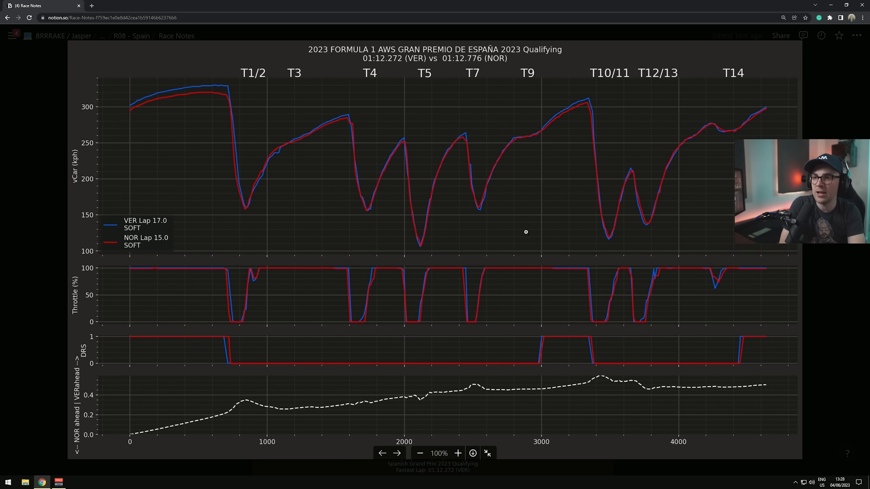
pyautogui.moveTo(551, 271)
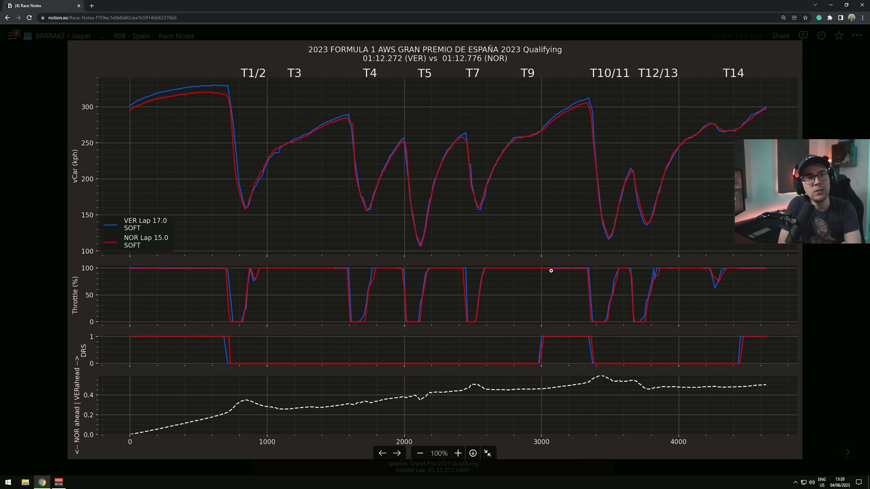
pyautogui.moveTo(532, 107)
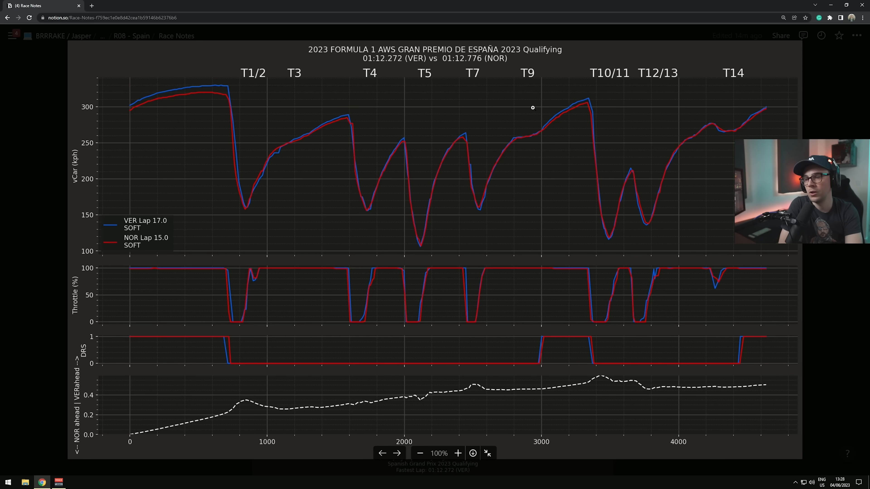
pyautogui.click(457, 453)
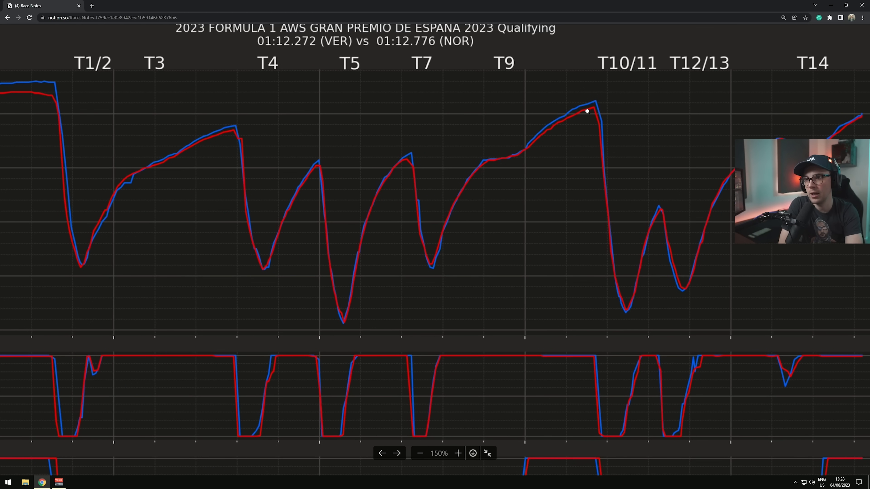
pyautogui.click(420, 453)
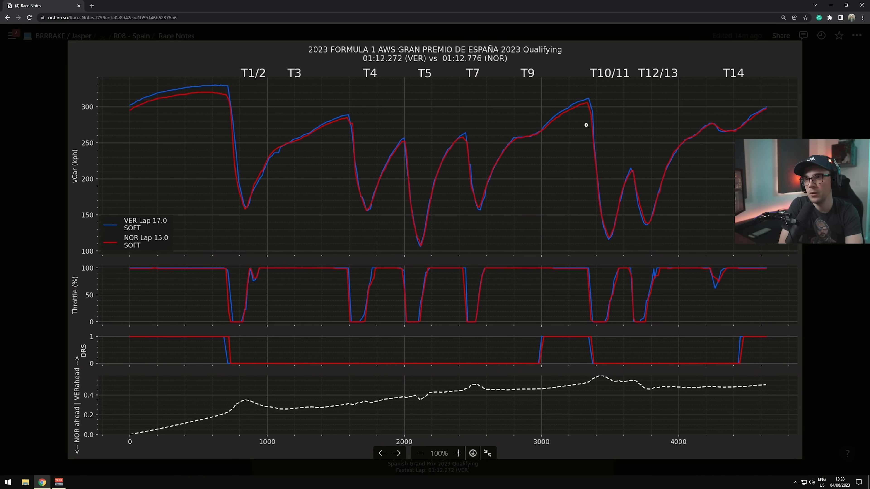
pyautogui.moveTo(598, 378)
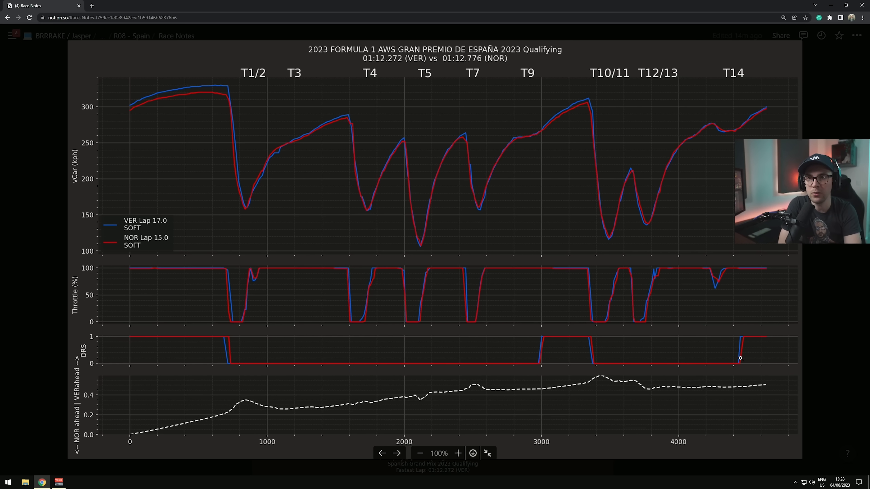
pyautogui.moveTo(698, 398)
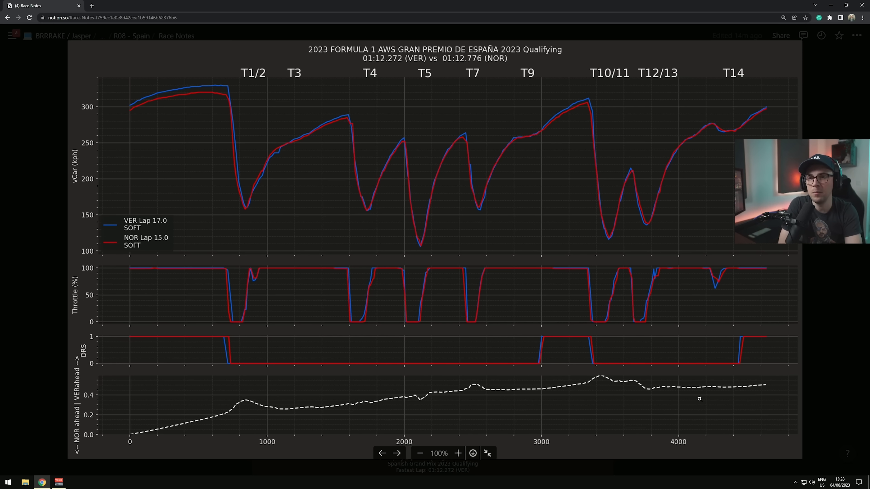
pyautogui.moveTo(743, 94)
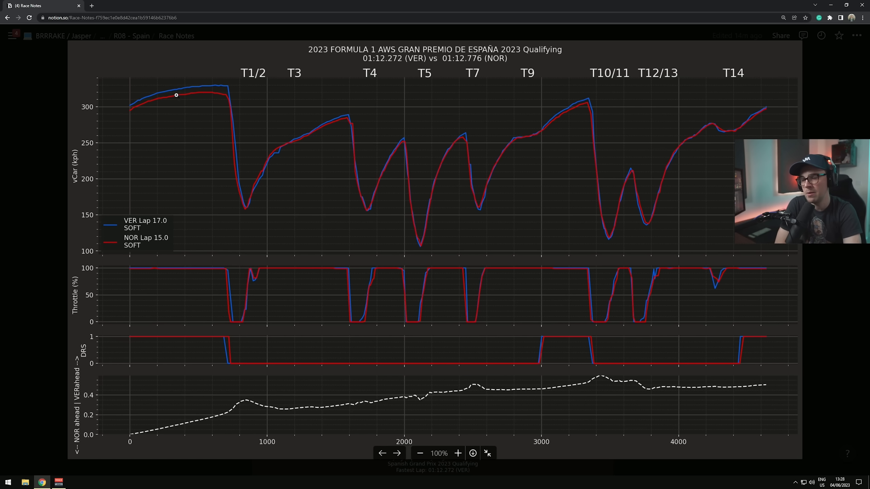
pyautogui.moveTo(320, 417)
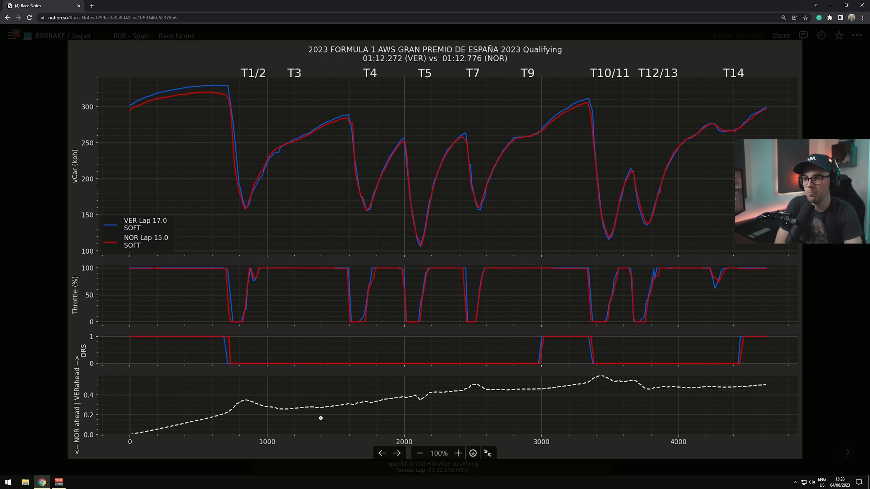
pyautogui.moveTo(366, 84)
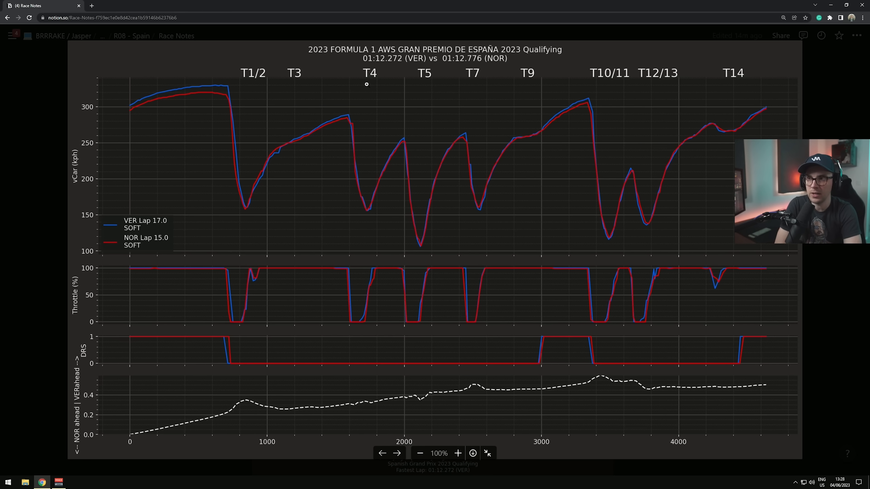
pyautogui.moveTo(482, 76)
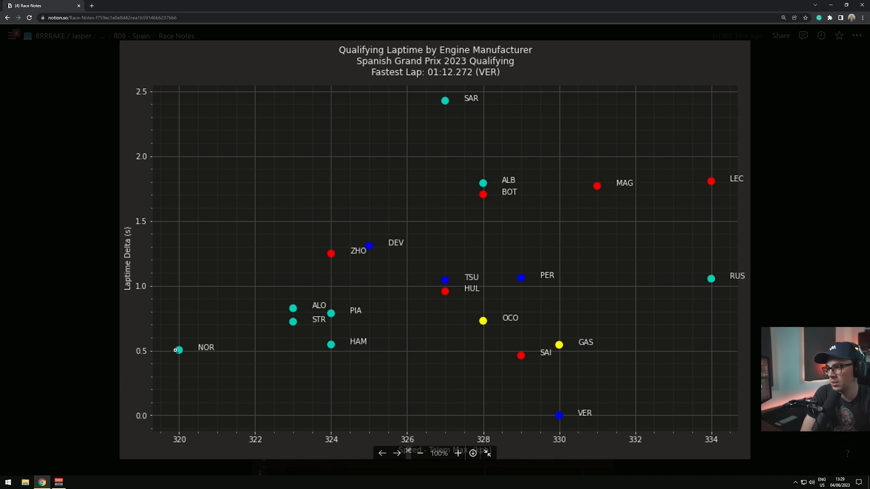
pyautogui.moveTo(147, 303)
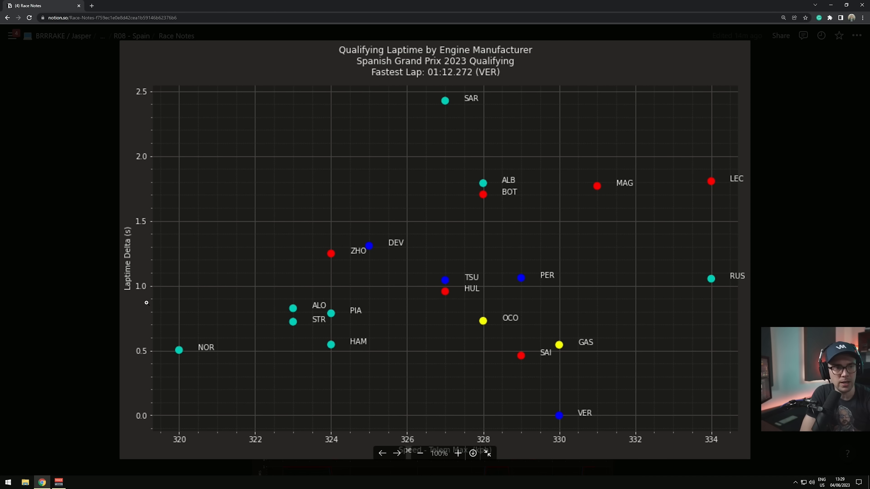
pyautogui.moveTo(738, 213)
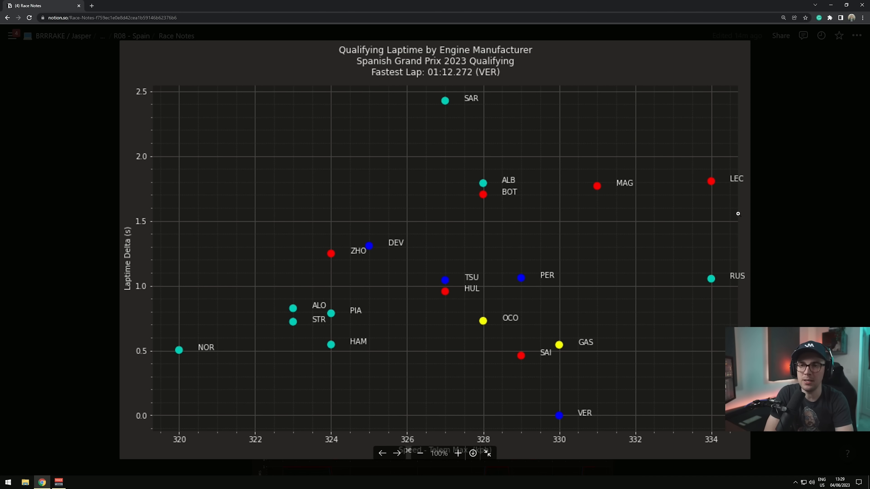
pyautogui.moveTo(759, 234)
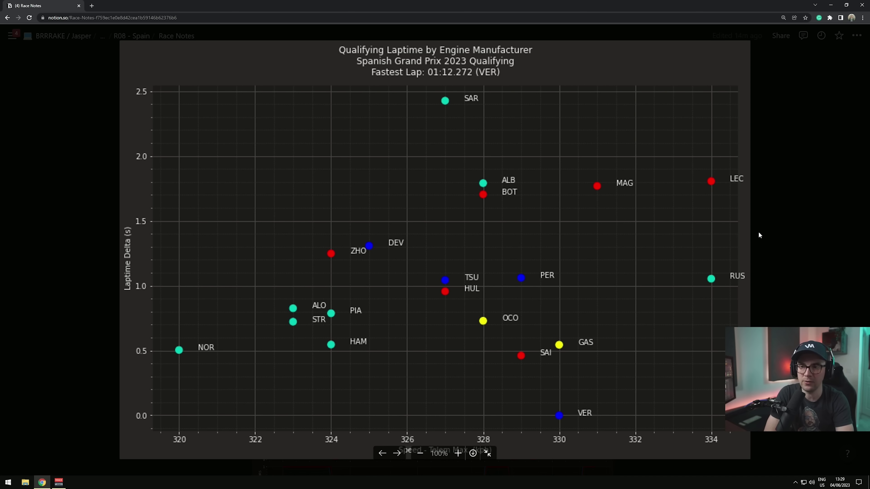
pyautogui.moveTo(367, 129)
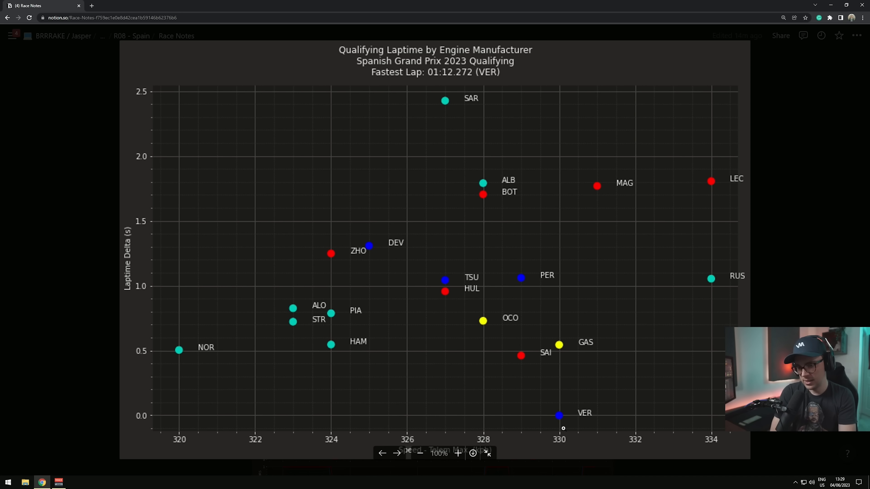
pyautogui.moveTo(707, 237)
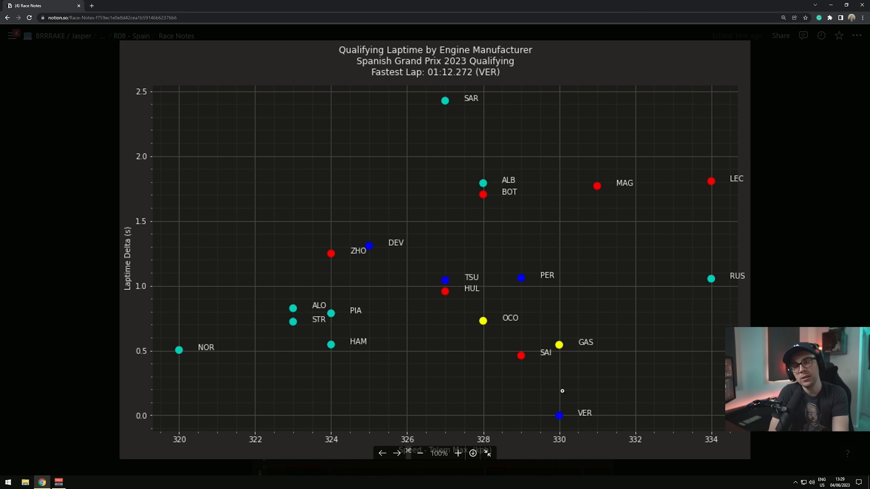
pyautogui.moveTo(189, 355)
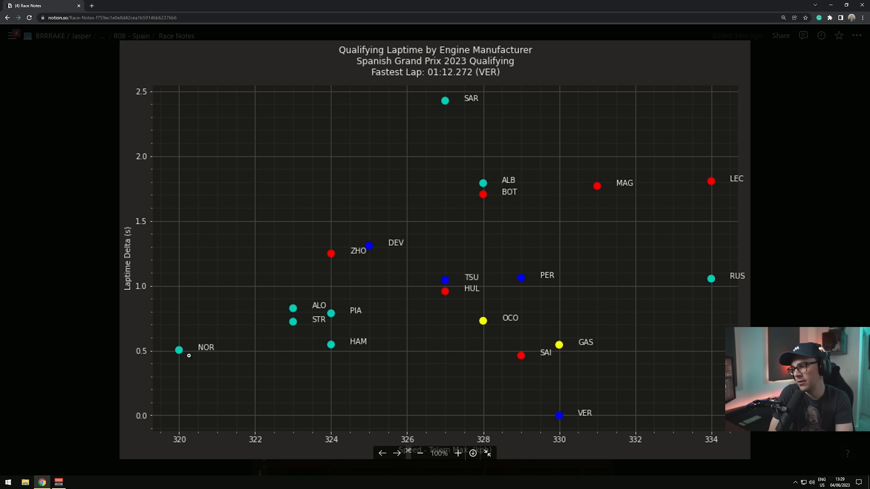
pyautogui.moveTo(319, 365)
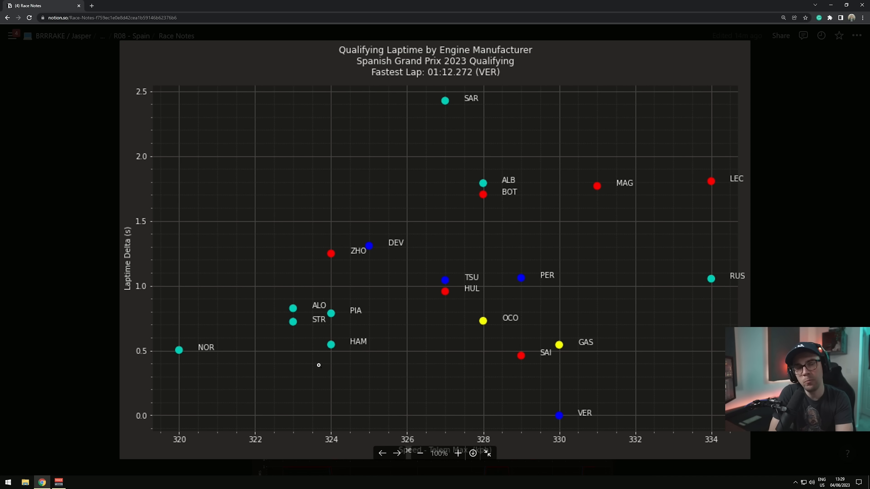
pyautogui.moveTo(179, 349)
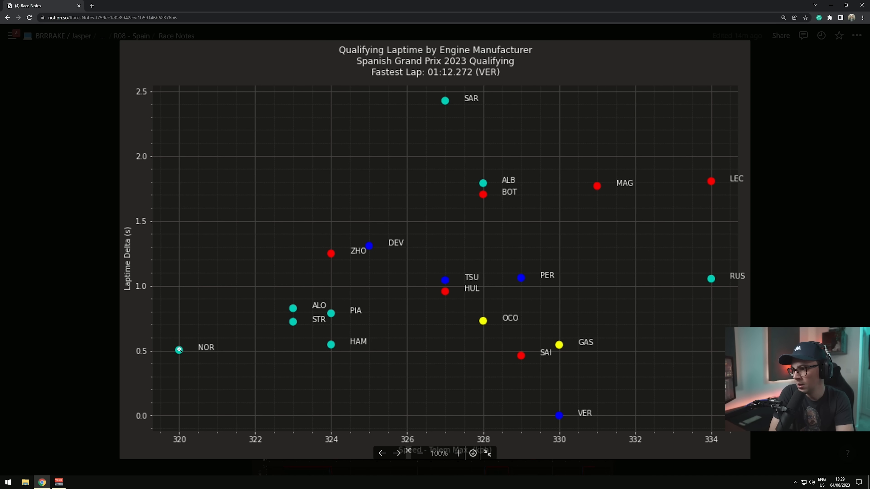
pyautogui.moveTo(330, 313)
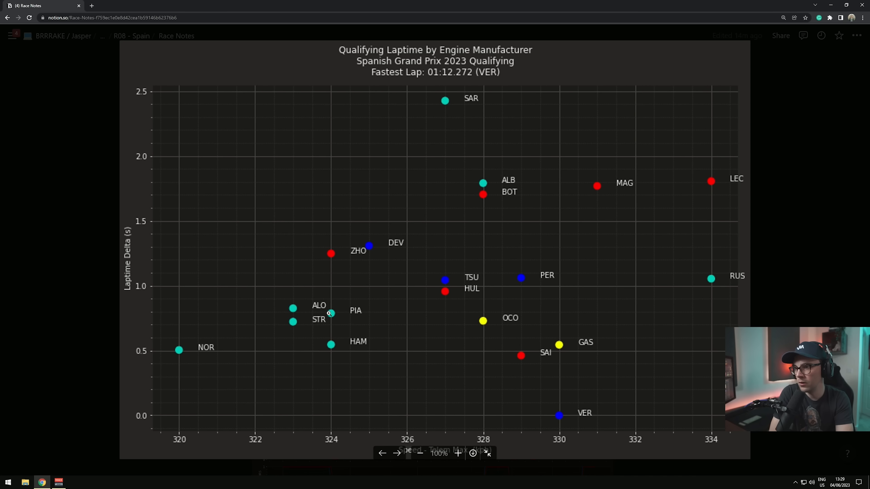
pyautogui.moveTo(408, 295)
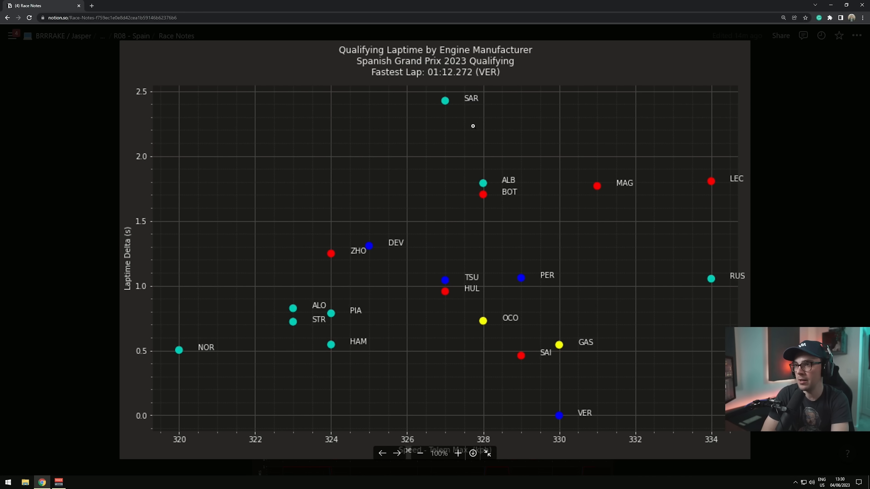
pyautogui.moveTo(443, 150)
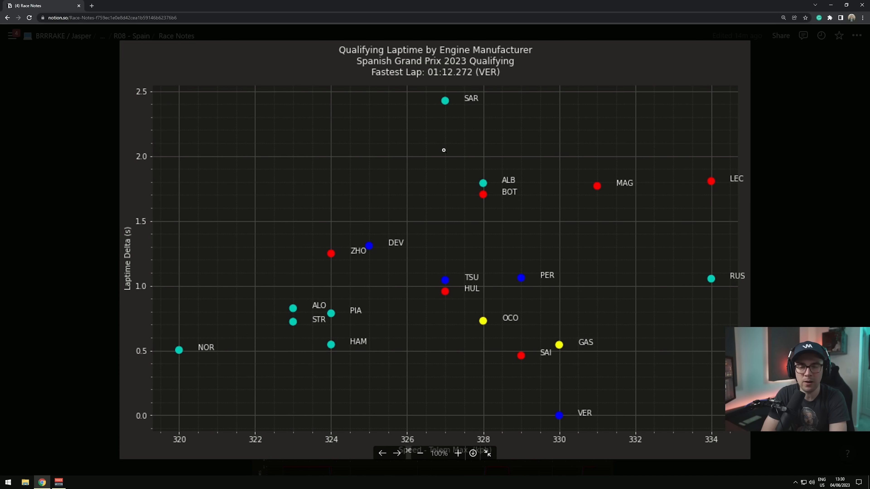
pyautogui.moveTo(350, 381)
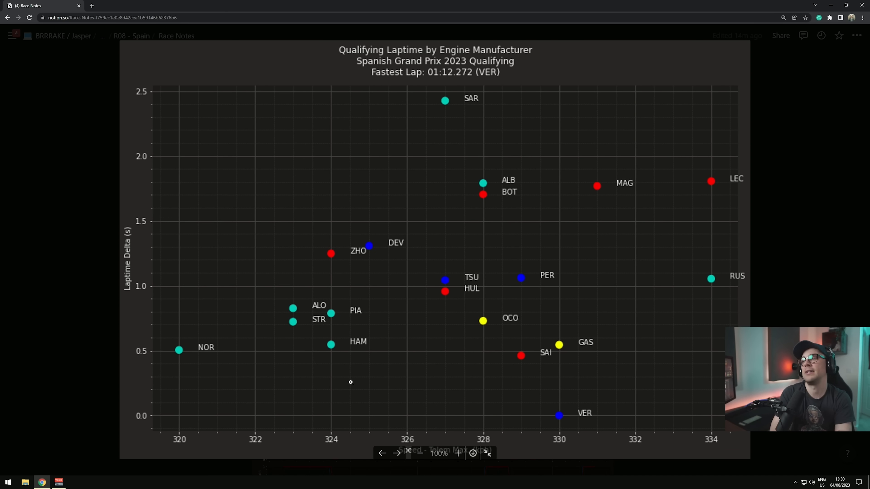
pyautogui.moveTo(289, 309)
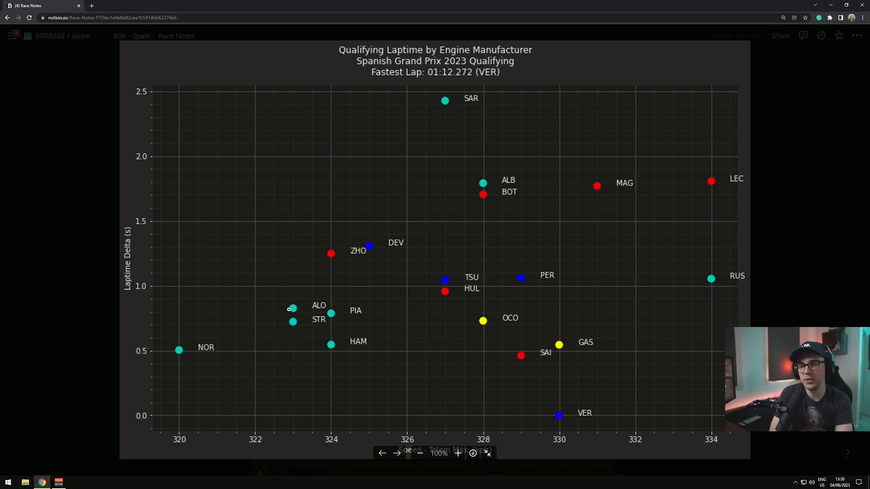
pyautogui.moveTo(386, 248)
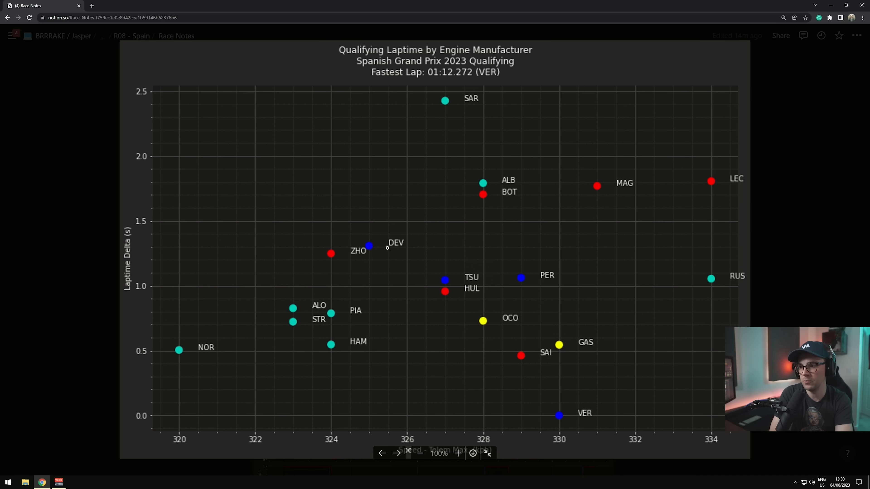
pyautogui.moveTo(730, 278)
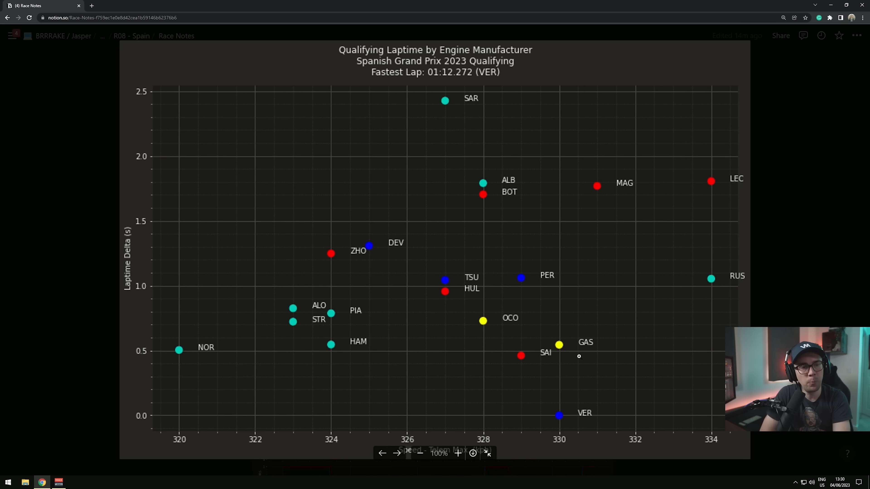
pyautogui.moveTo(543, 311)
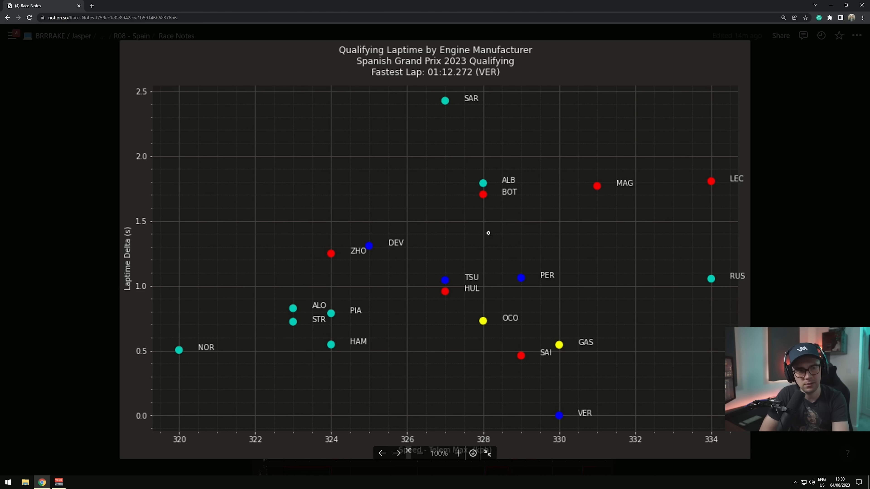
pyautogui.moveTo(549, 274)
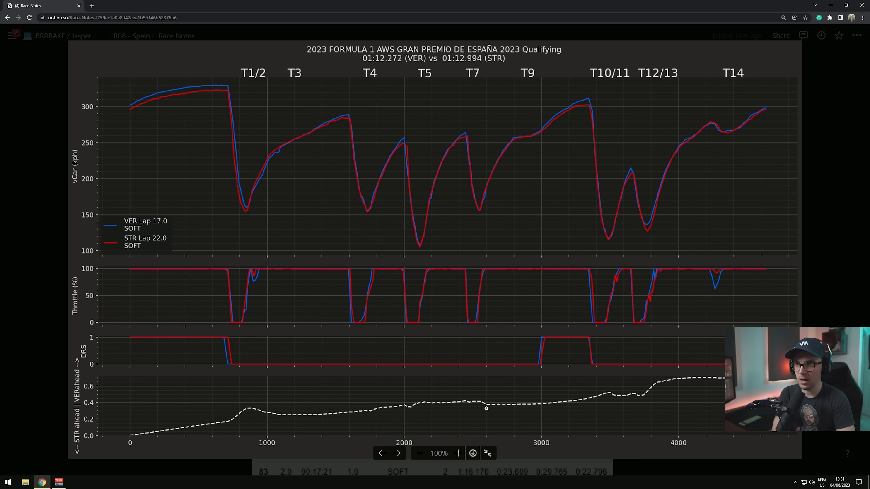
pyautogui.moveTo(554, 388)
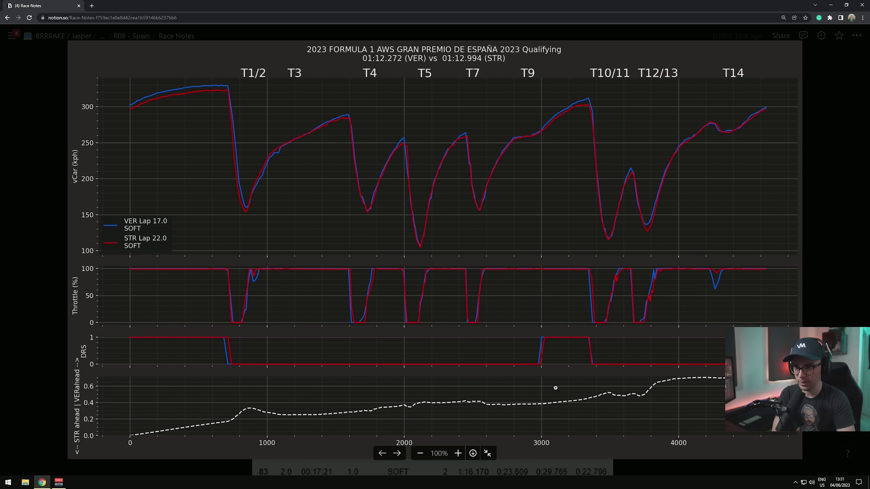
pyautogui.moveTo(557, 185)
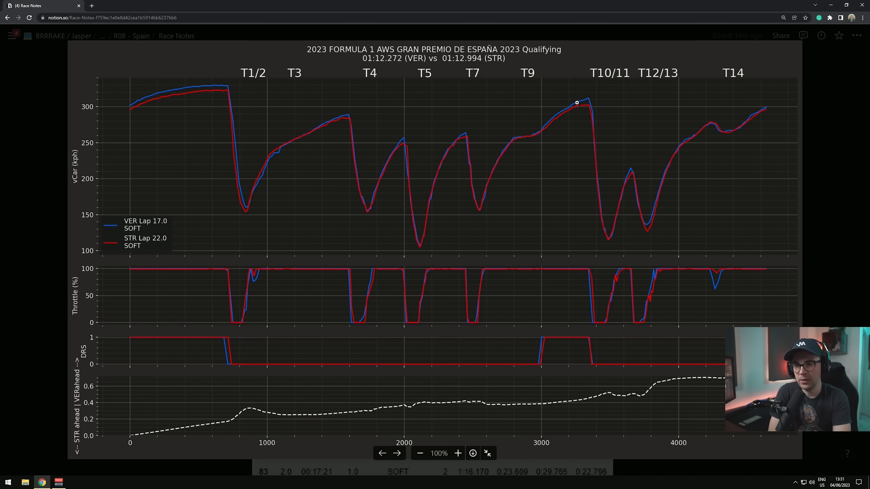
pyautogui.moveTo(610, 395)
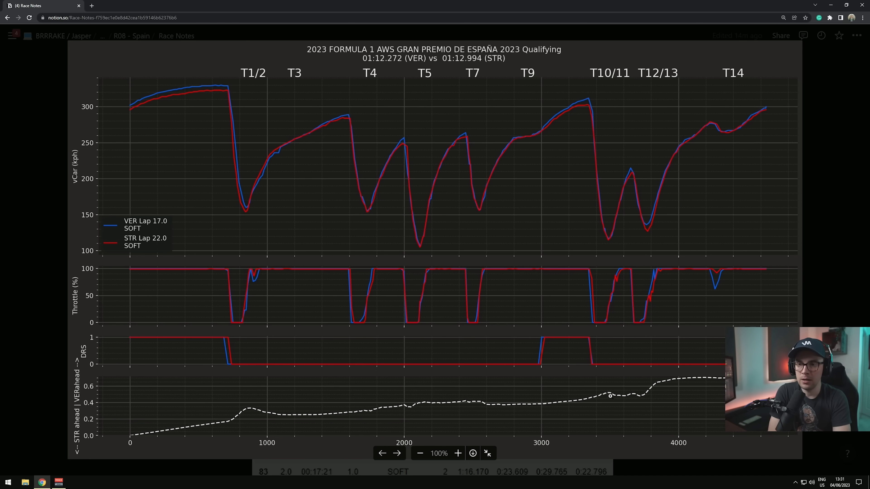
pyautogui.moveTo(634, 392)
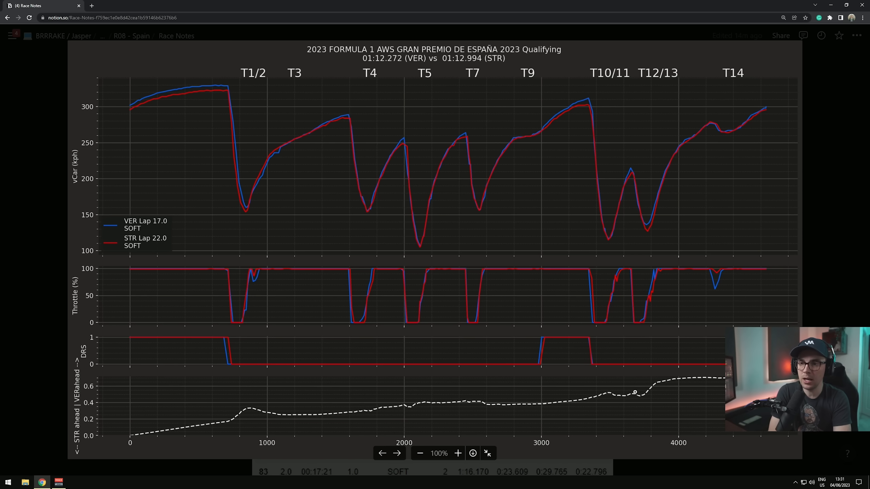
pyautogui.moveTo(646, 226)
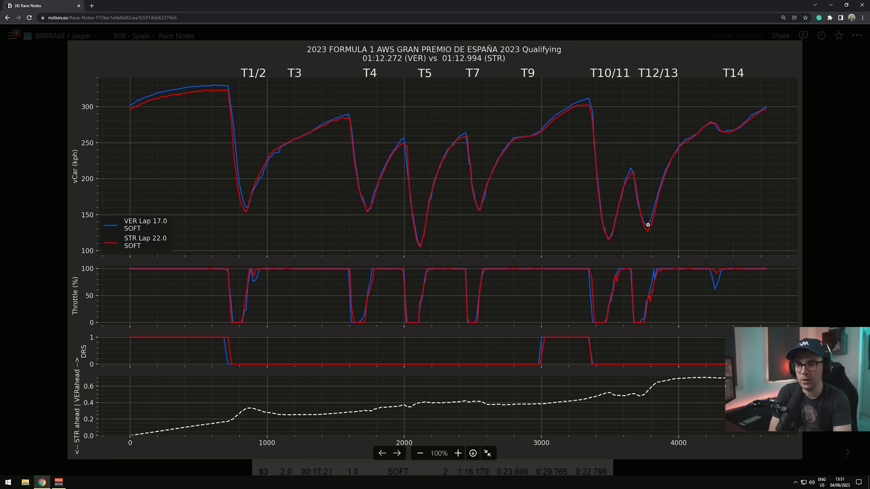
pyautogui.moveTo(724, 104)
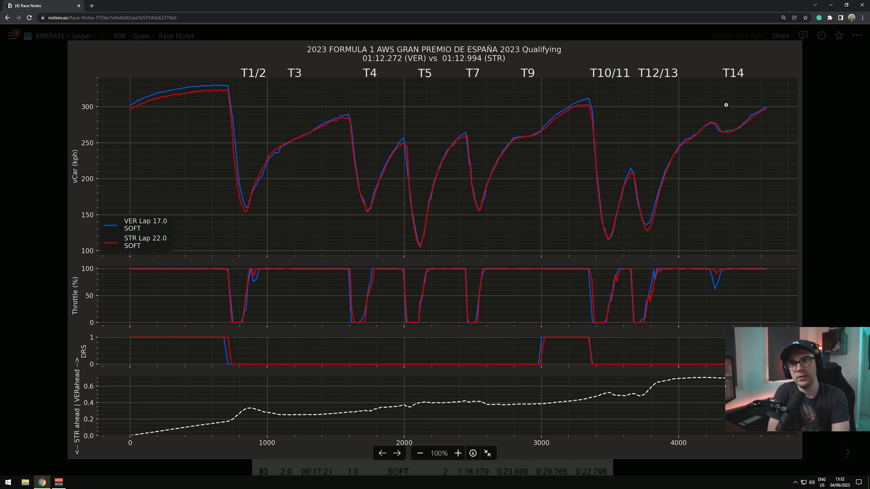
pyautogui.moveTo(716, 269)
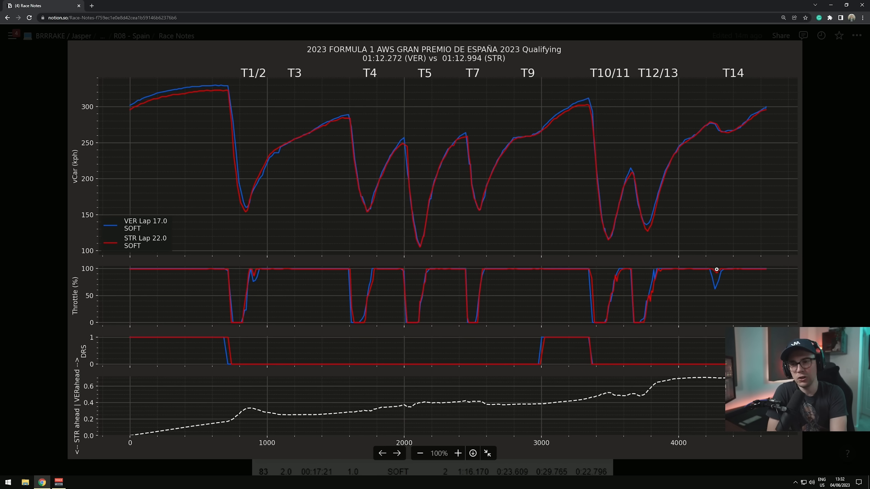
pyautogui.moveTo(712, 266)
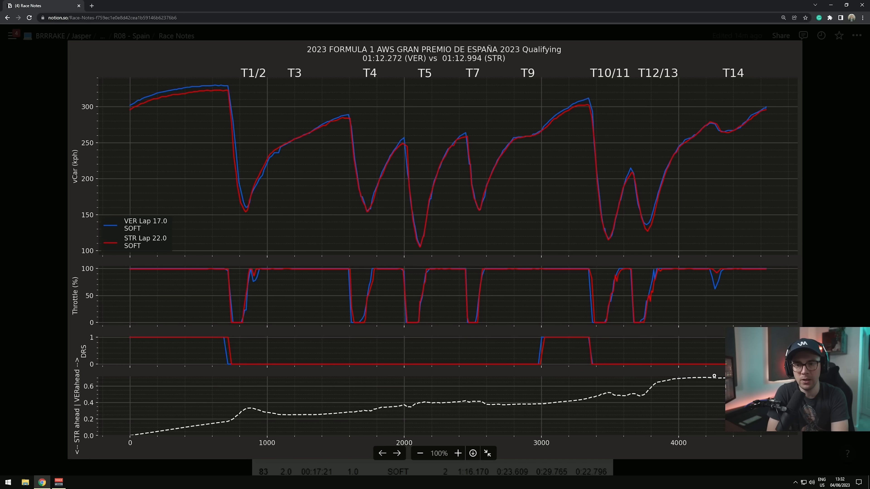
pyautogui.moveTo(719, 220)
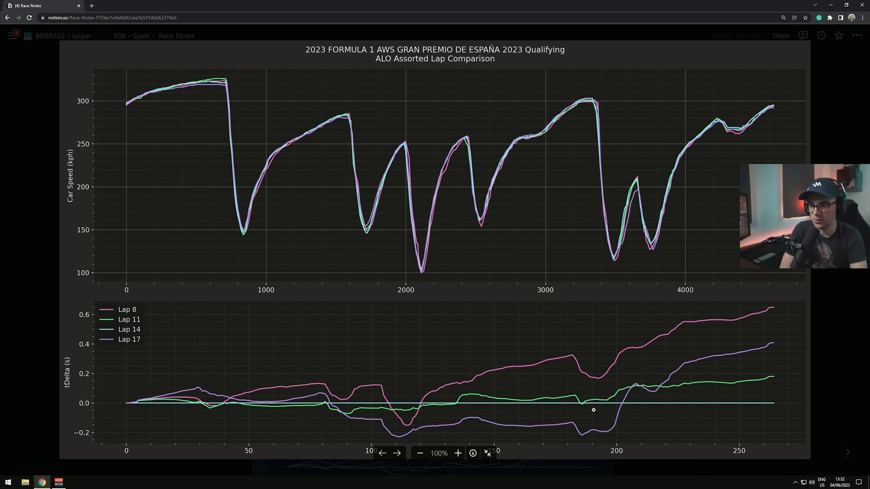
pyautogui.moveTo(205, 342)
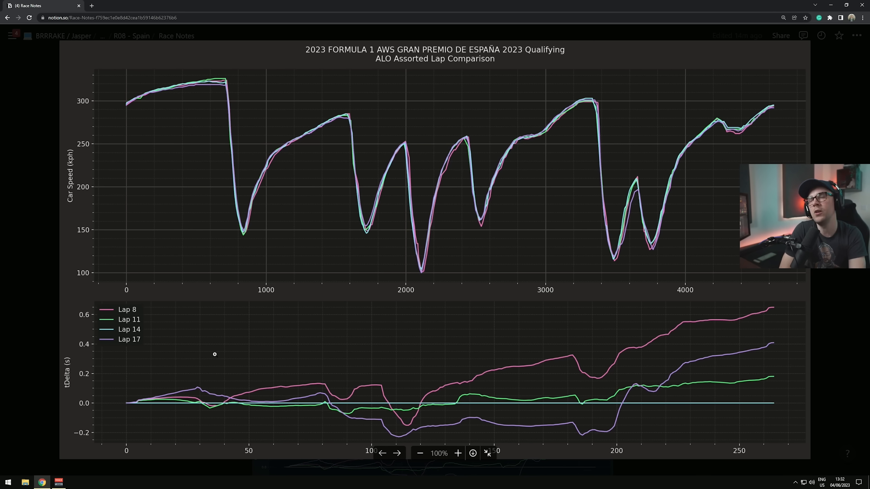
pyautogui.moveTo(199, 405)
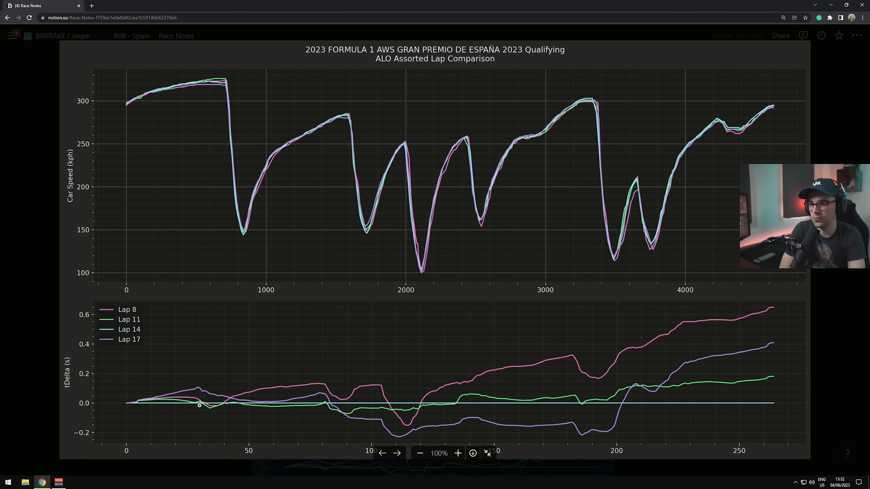
pyautogui.moveTo(400, 432)
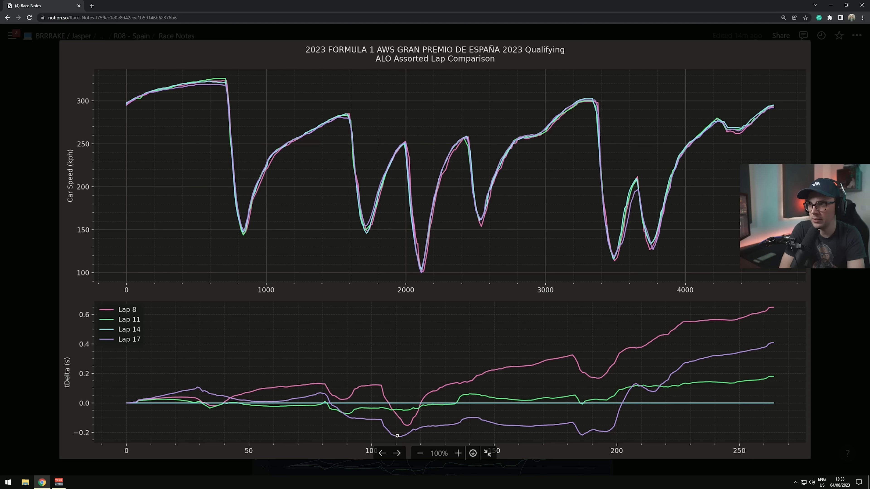
pyautogui.moveTo(612, 434)
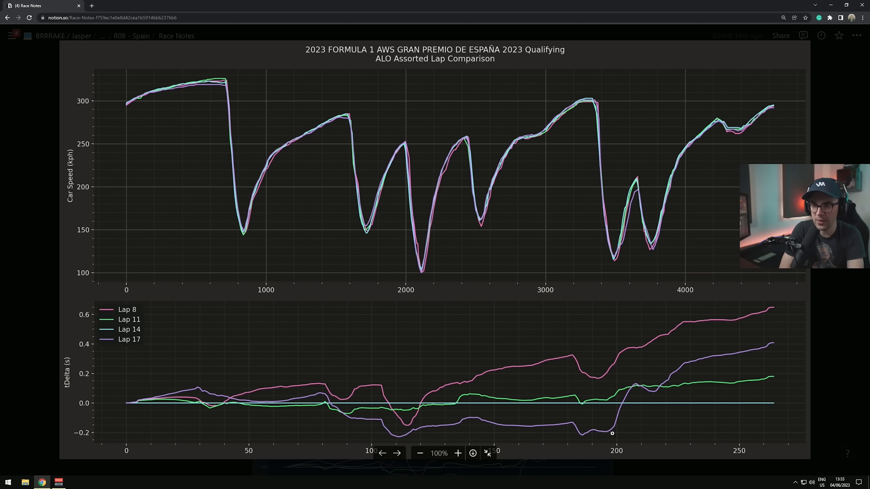